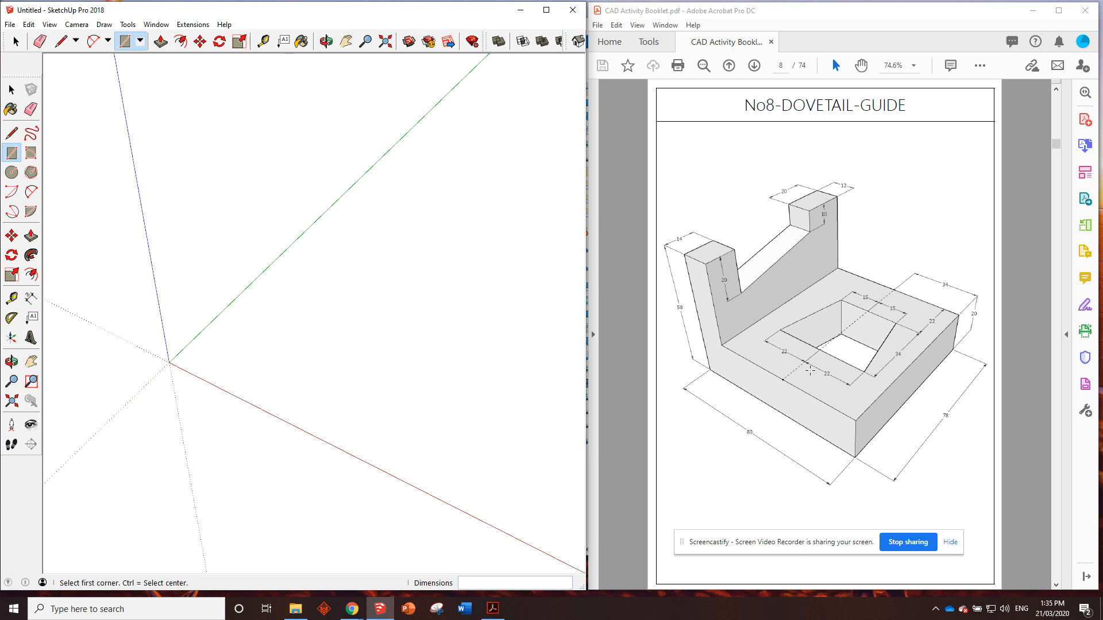
mouse_move(723, 418)
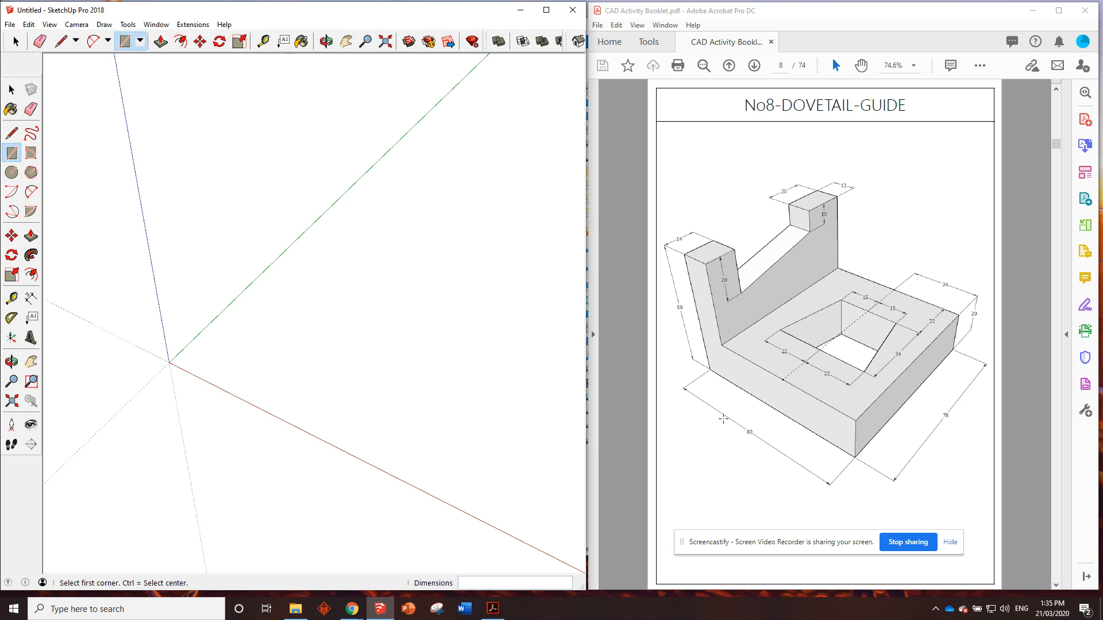
mouse_move(720, 388)
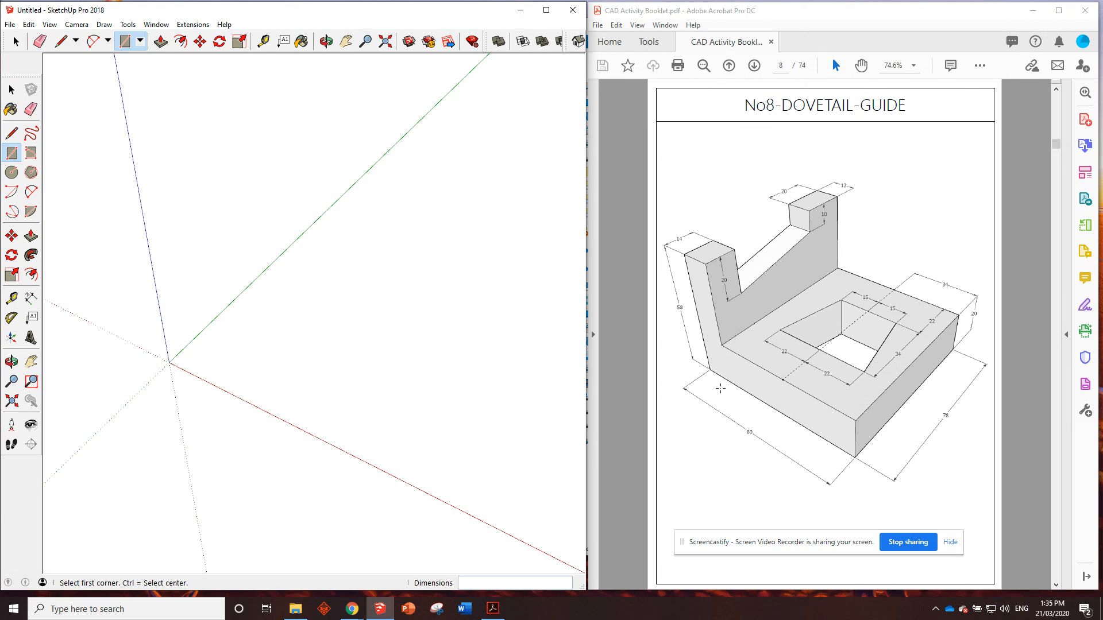
mouse_move(857, 440)
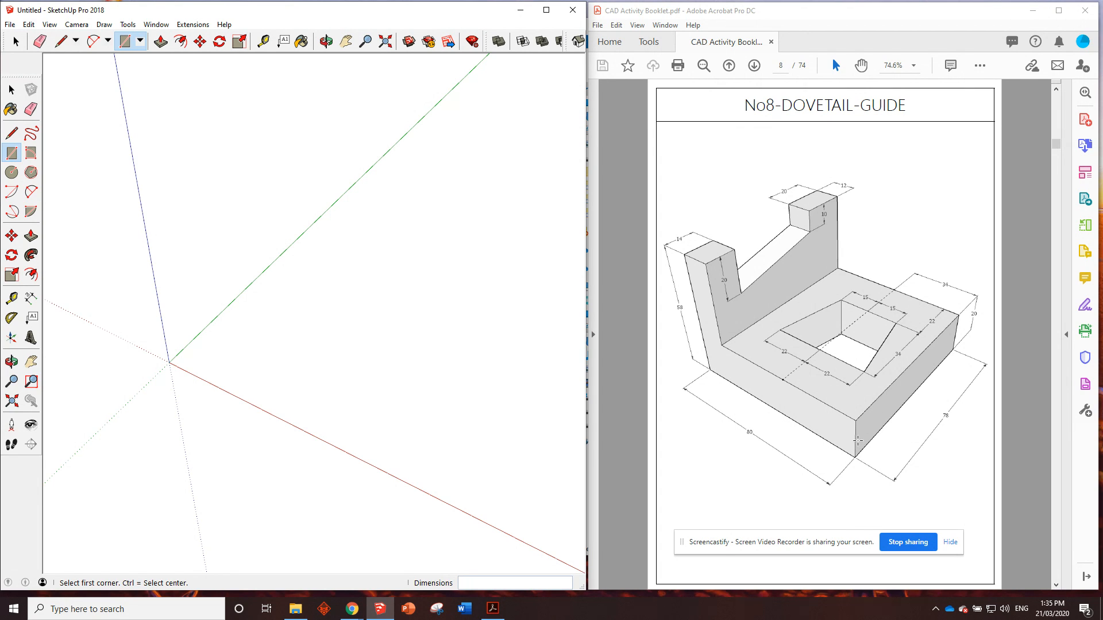
Draw the base rectangle on the ground plane, starting at the origin.
left_click(11, 152)
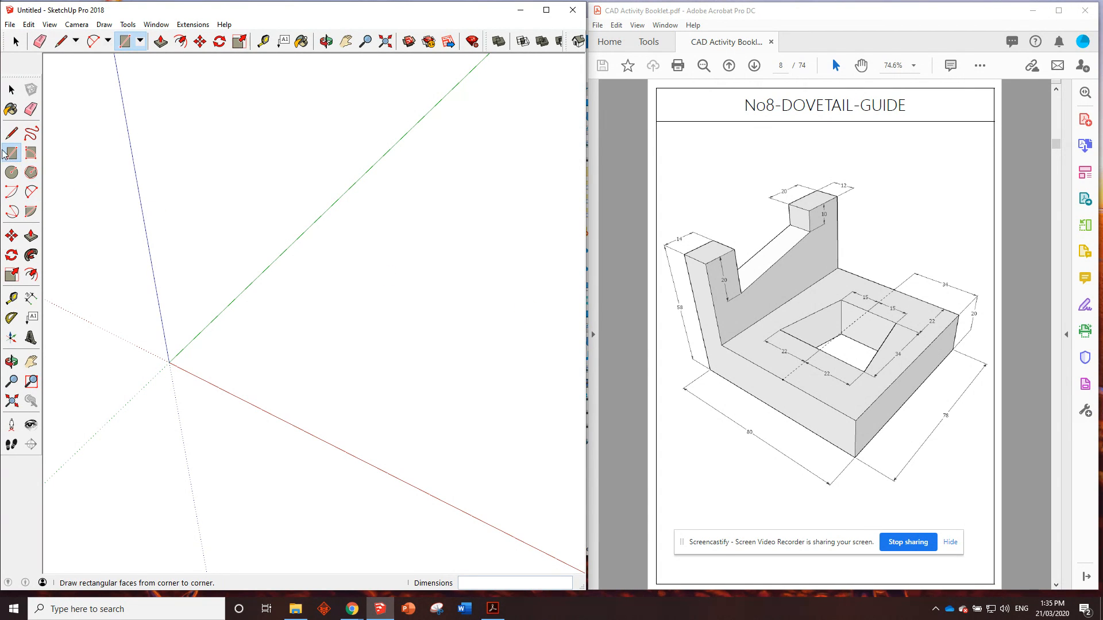
left_click(169, 363)
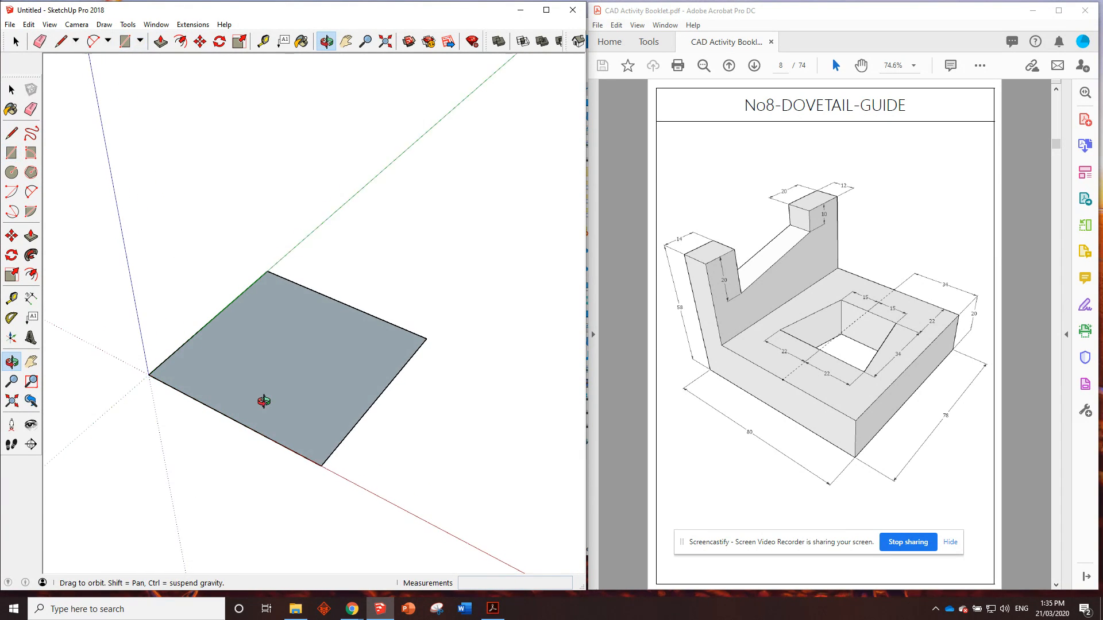
Push/pull the base rectangle upward 58 units into a solid block.
left_click(122, 41)
type("58")
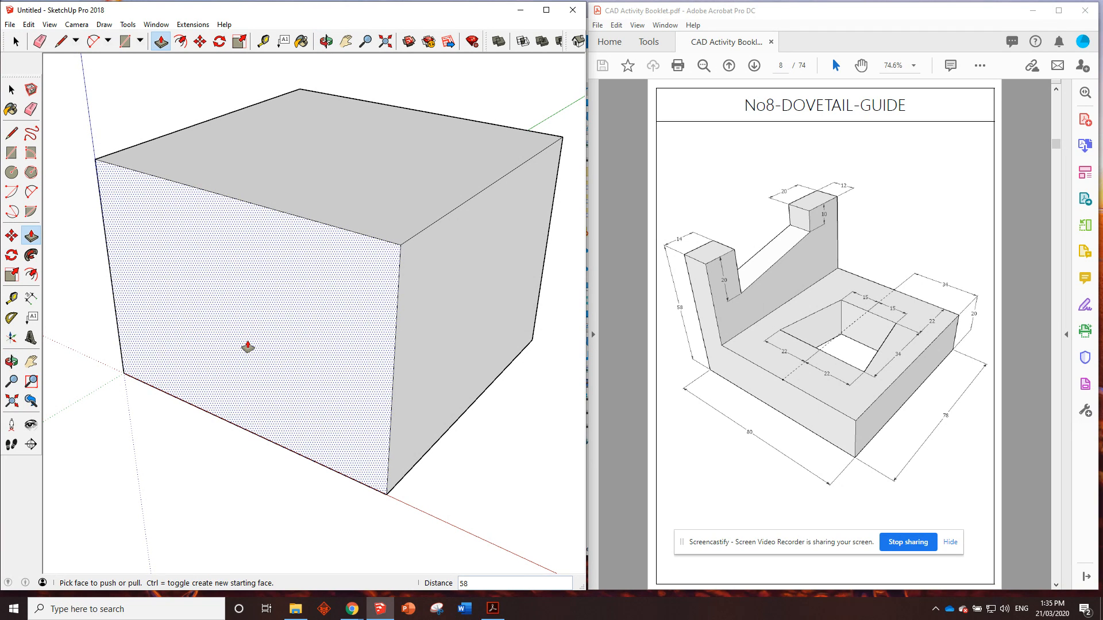
mouse_move(535, 317)
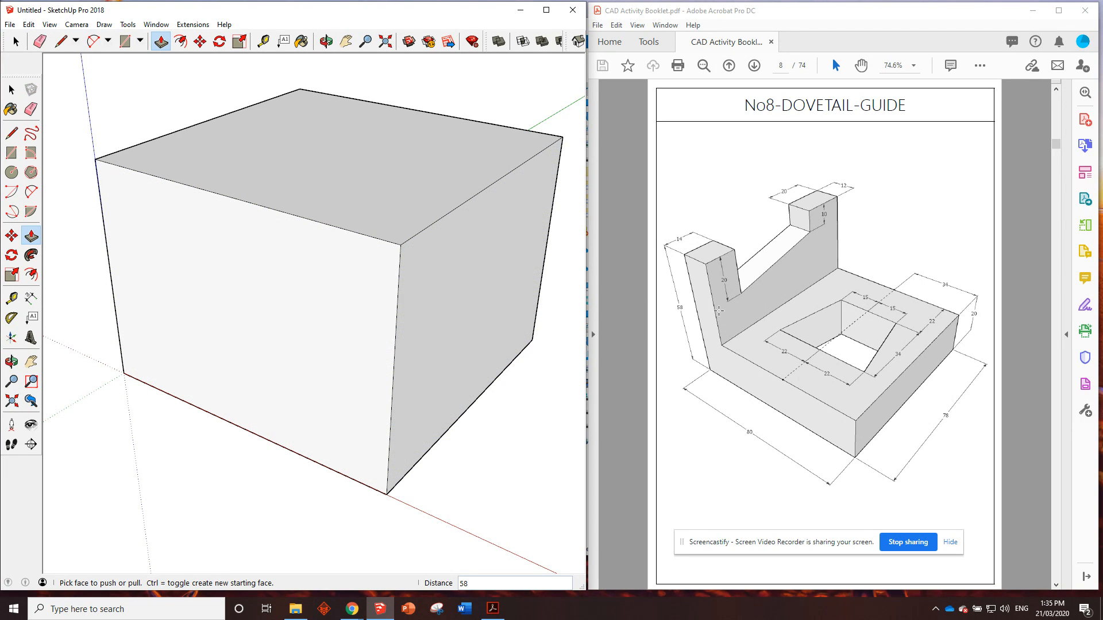
mouse_move(853, 241)
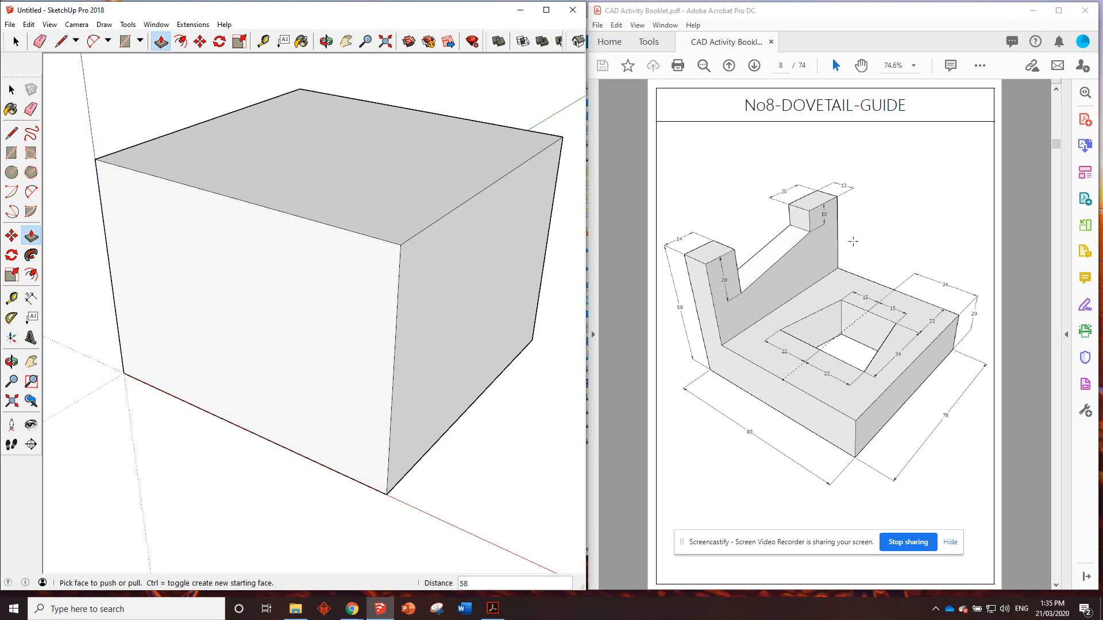
mouse_move(692, 265)
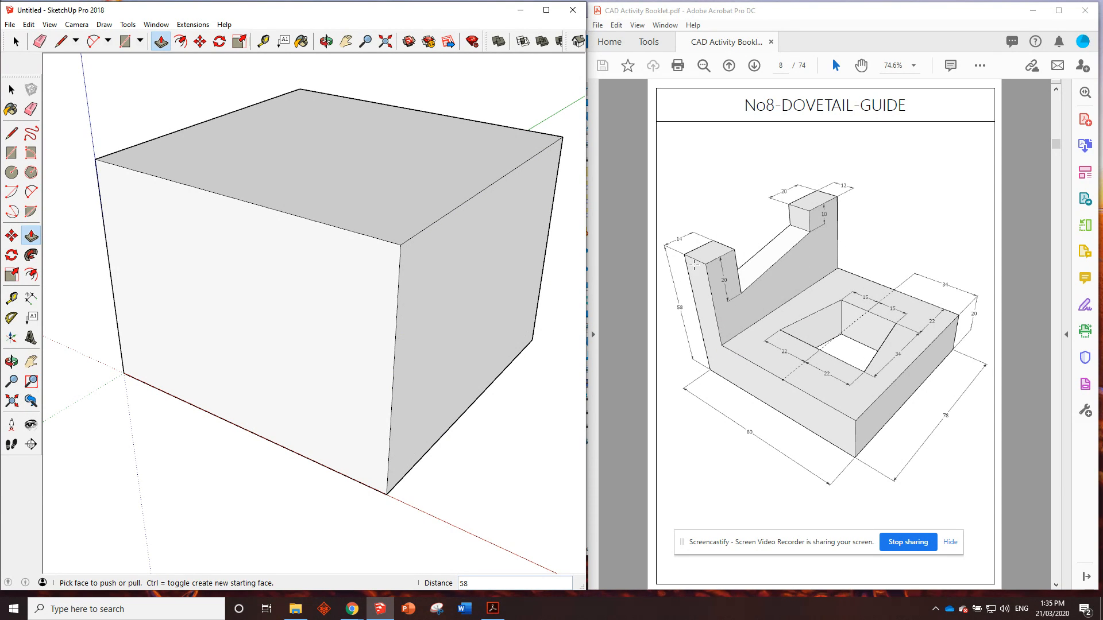
mouse_move(846, 423)
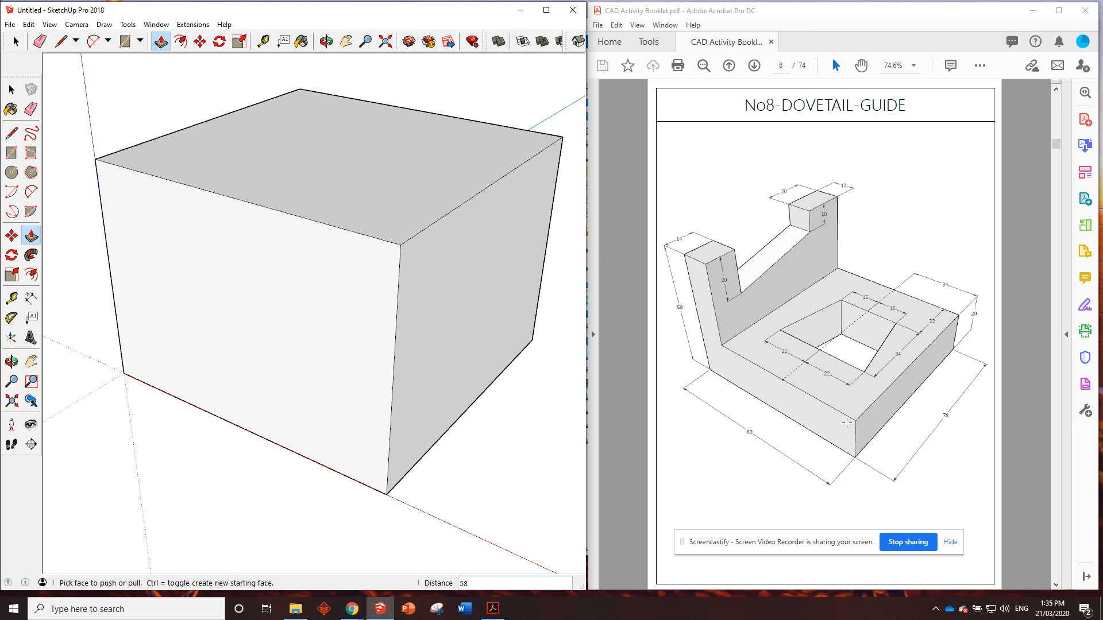
mouse_move(748, 373)
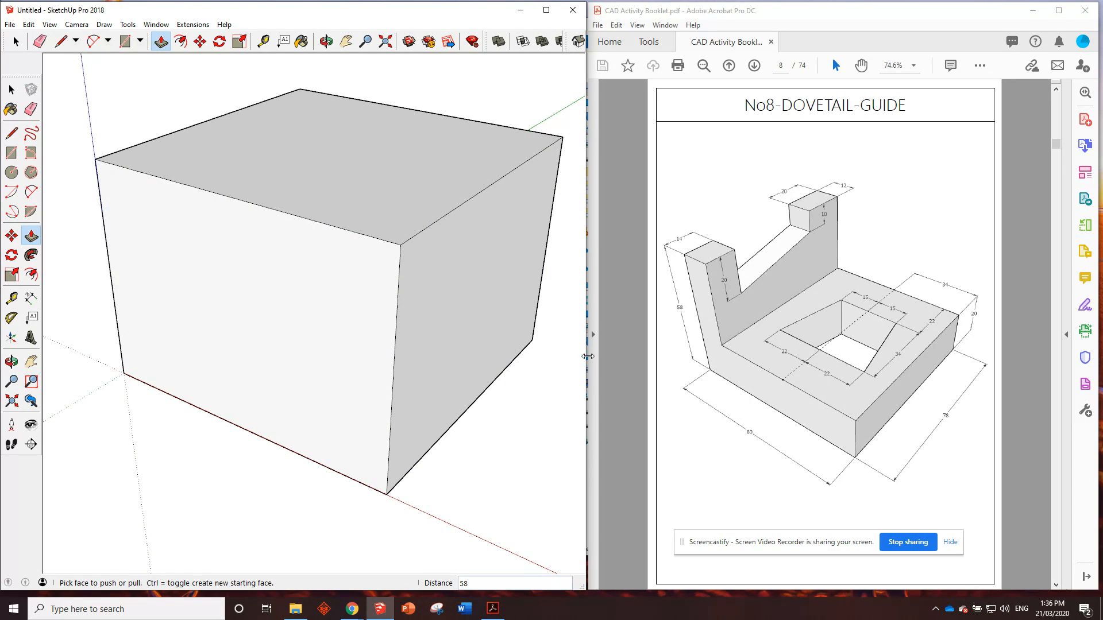
mouse_move(756, 379)
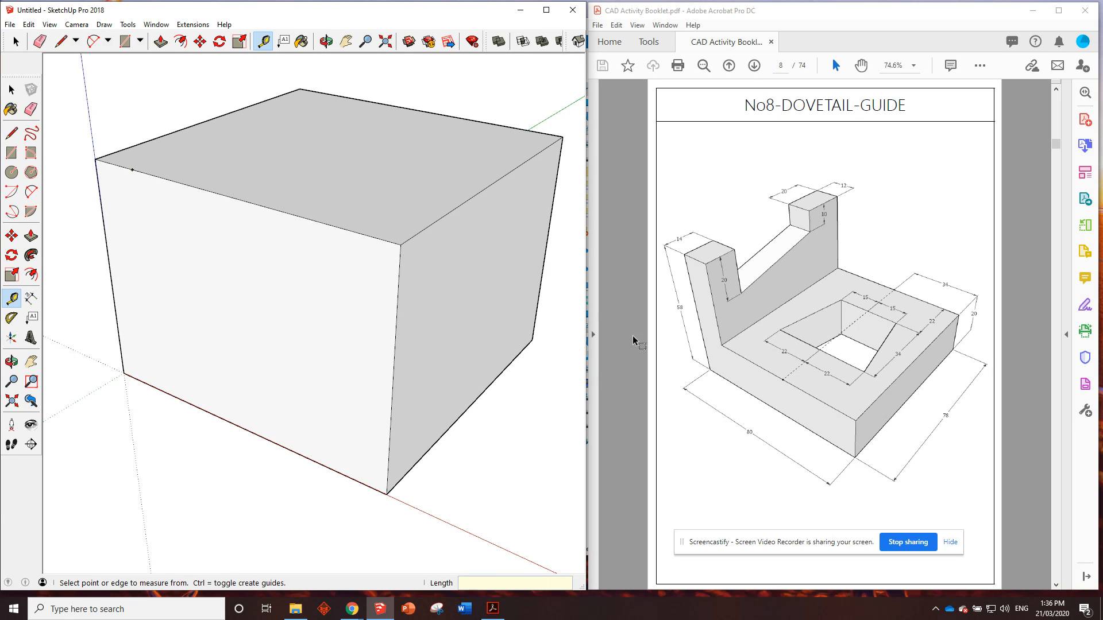
mouse_move(853, 436)
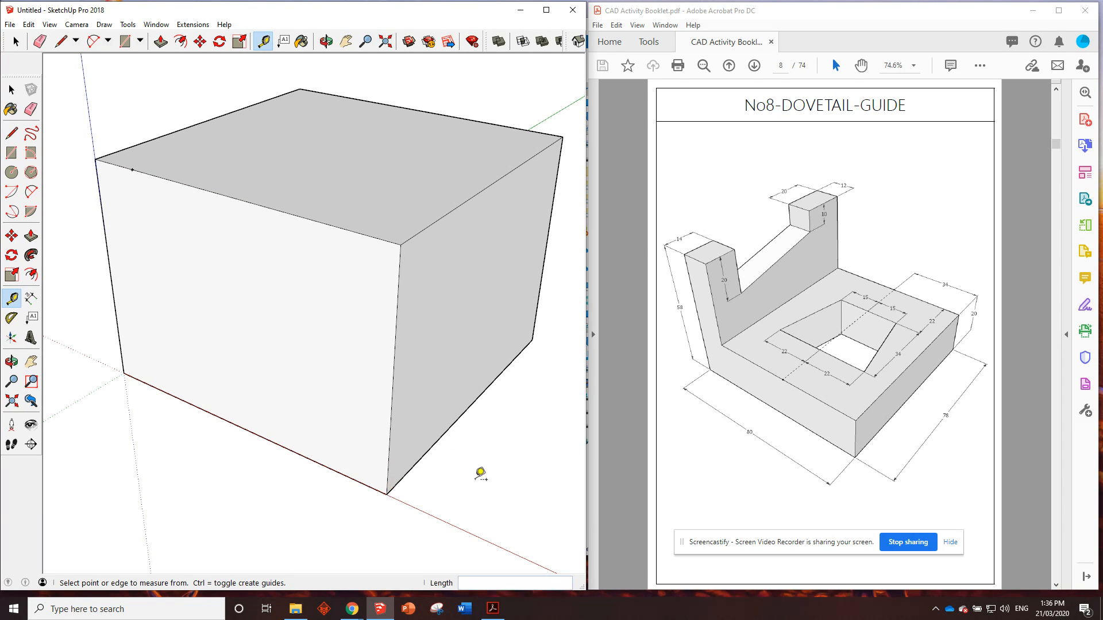
mouse_move(392, 482)
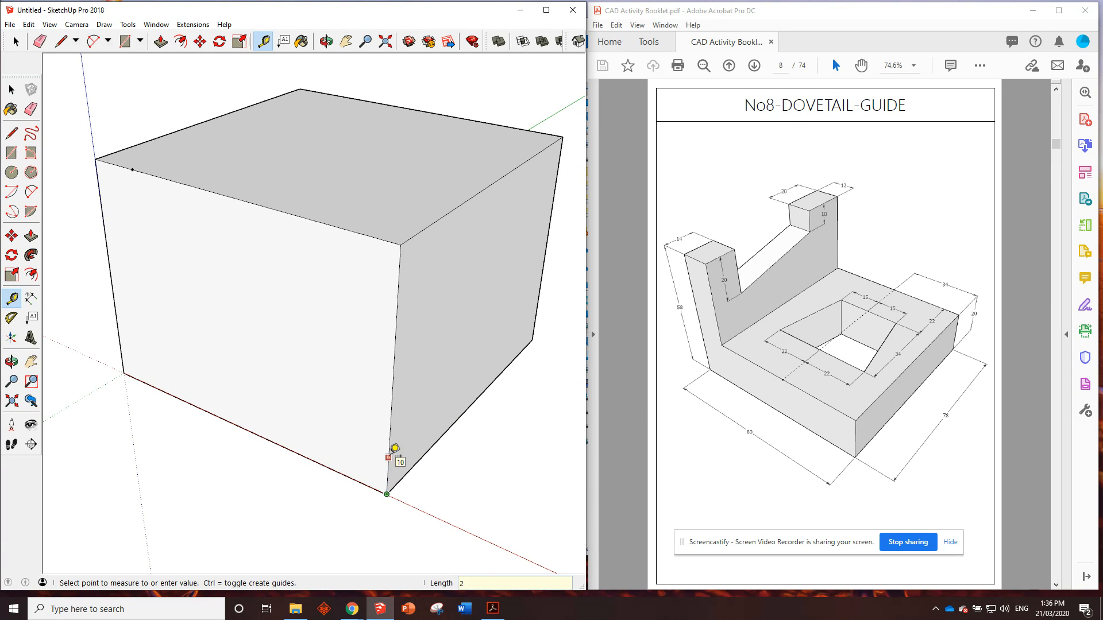
mouse_move(257, 293)
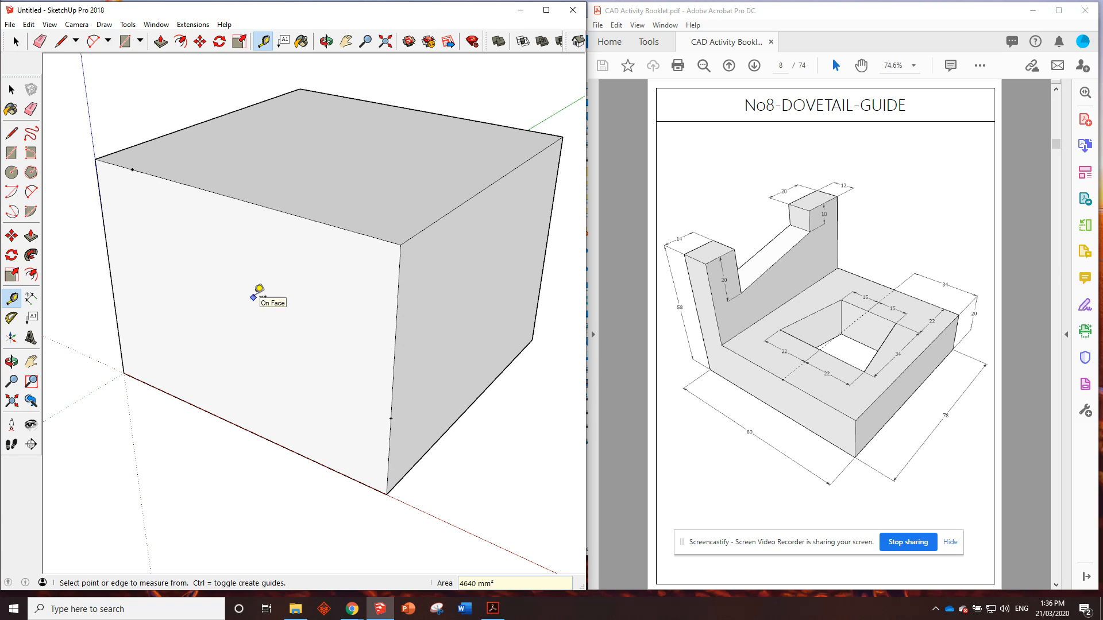
Start a line across the block's front face after placing the guide points.
left_click(60, 40)
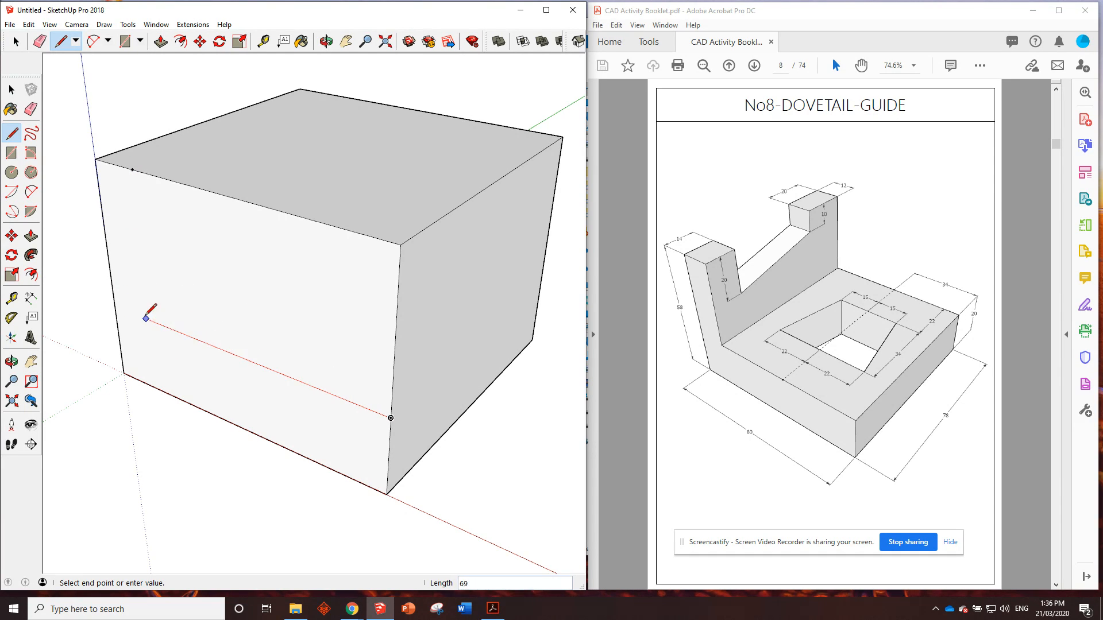
mouse_move(134, 208)
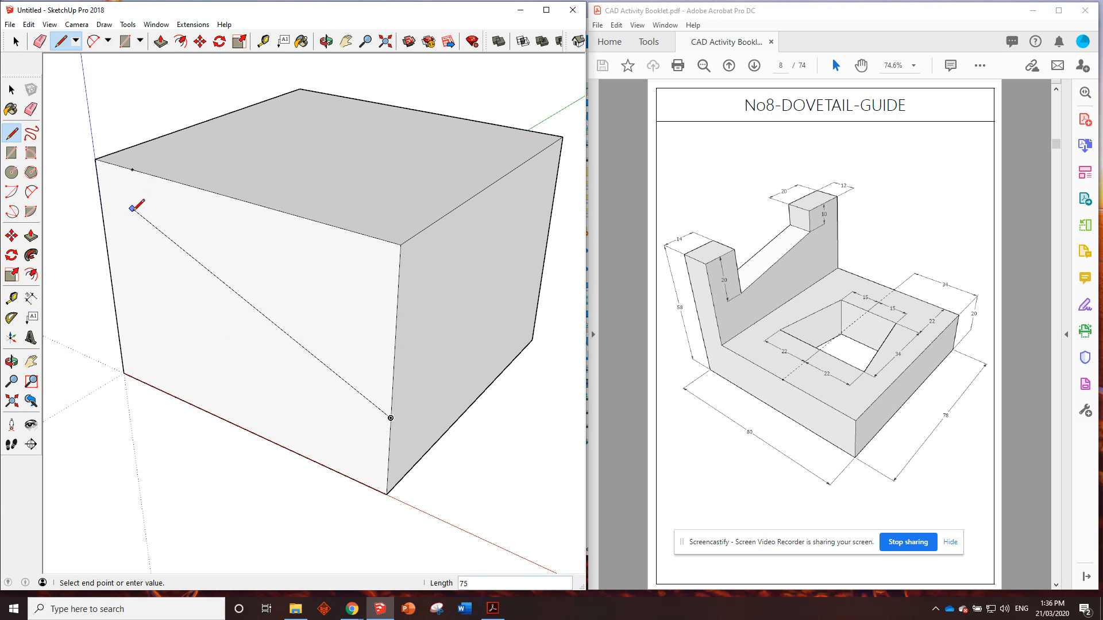
mouse_move(151, 331)
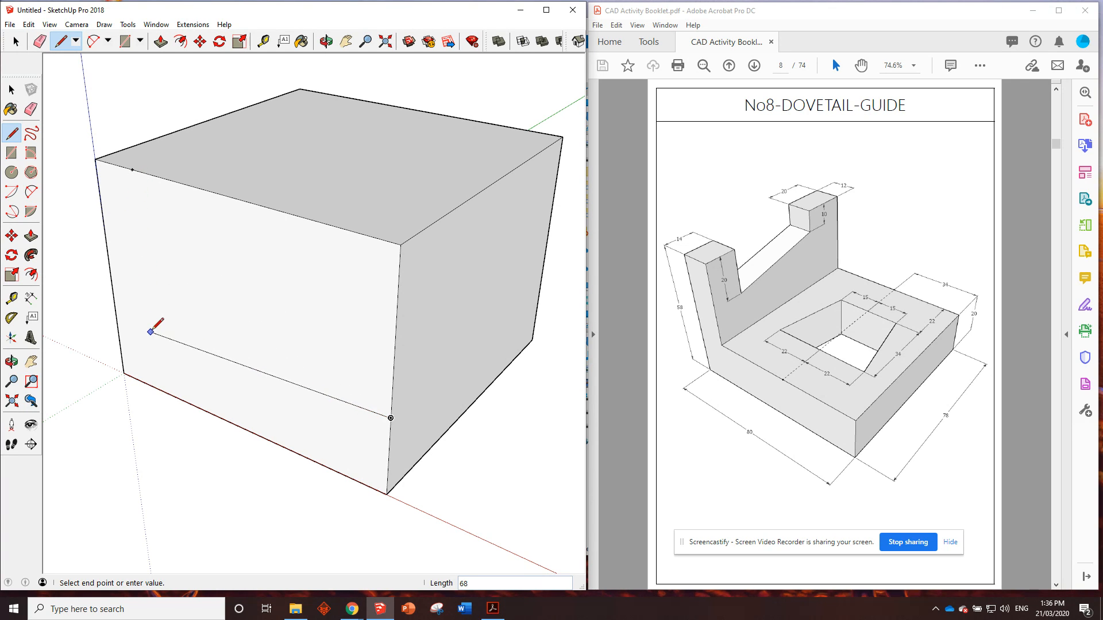
mouse_move(175, 321)
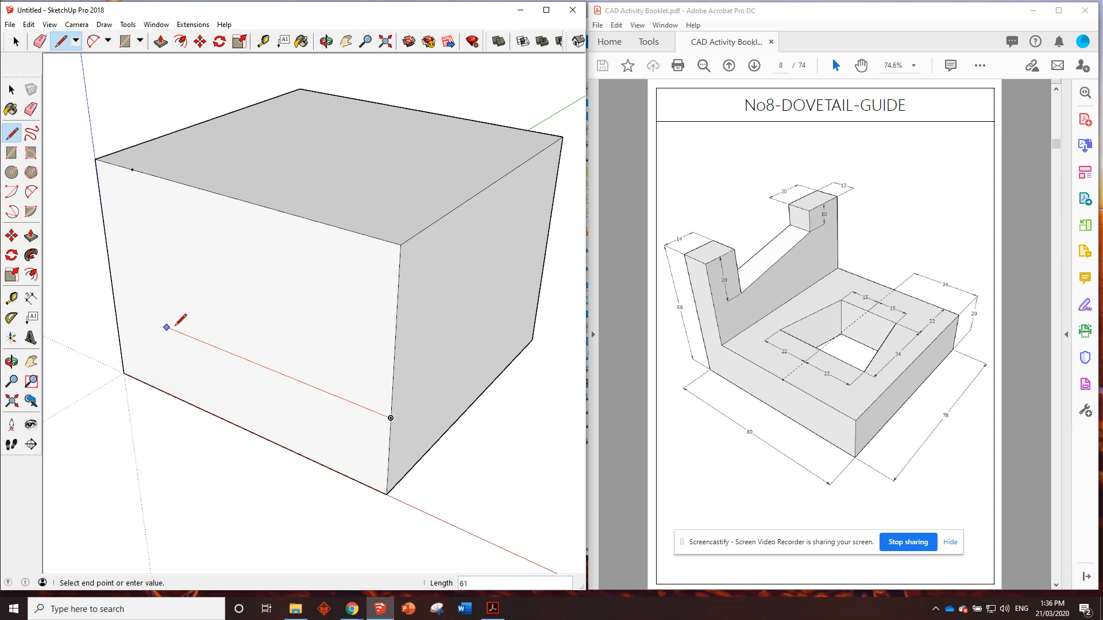
mouse_move(182, 332)
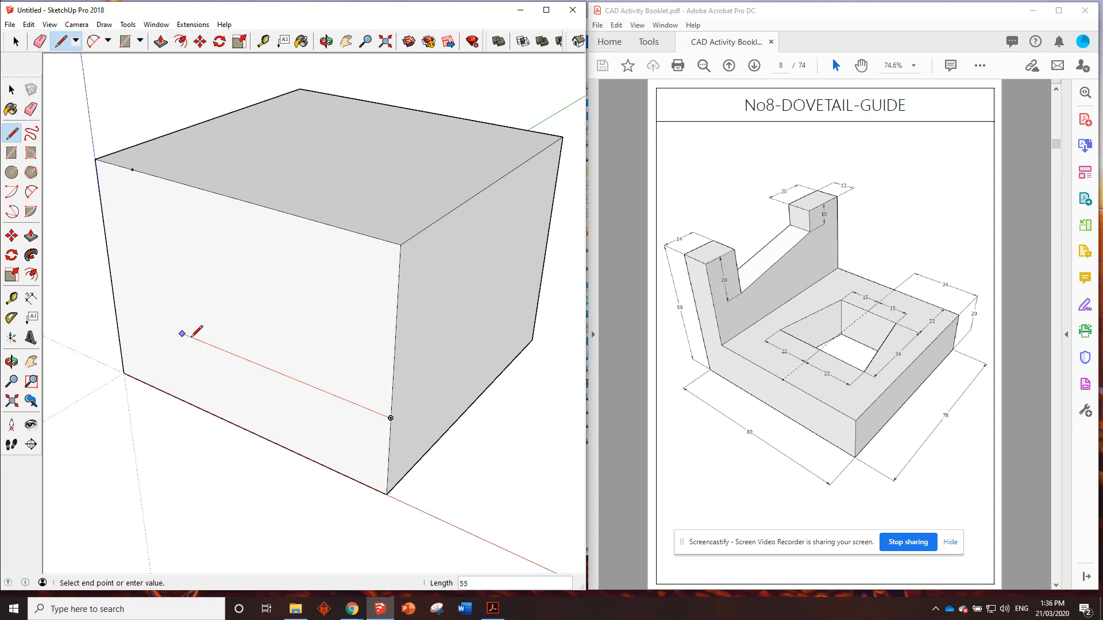
mouse_move(199, 340)
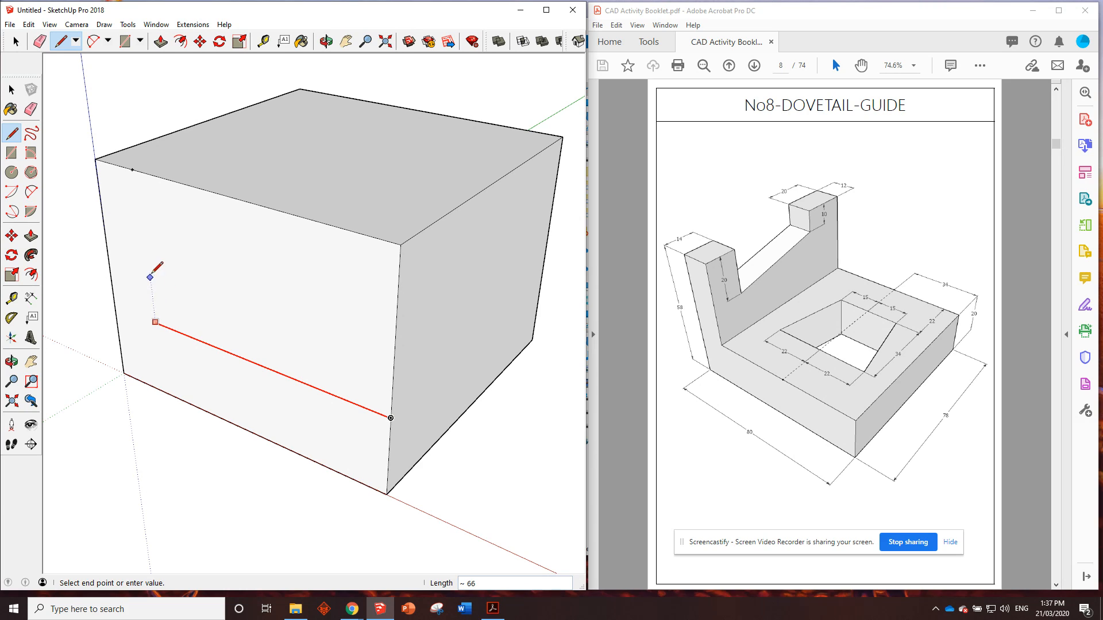
mouse_move(135, 172)
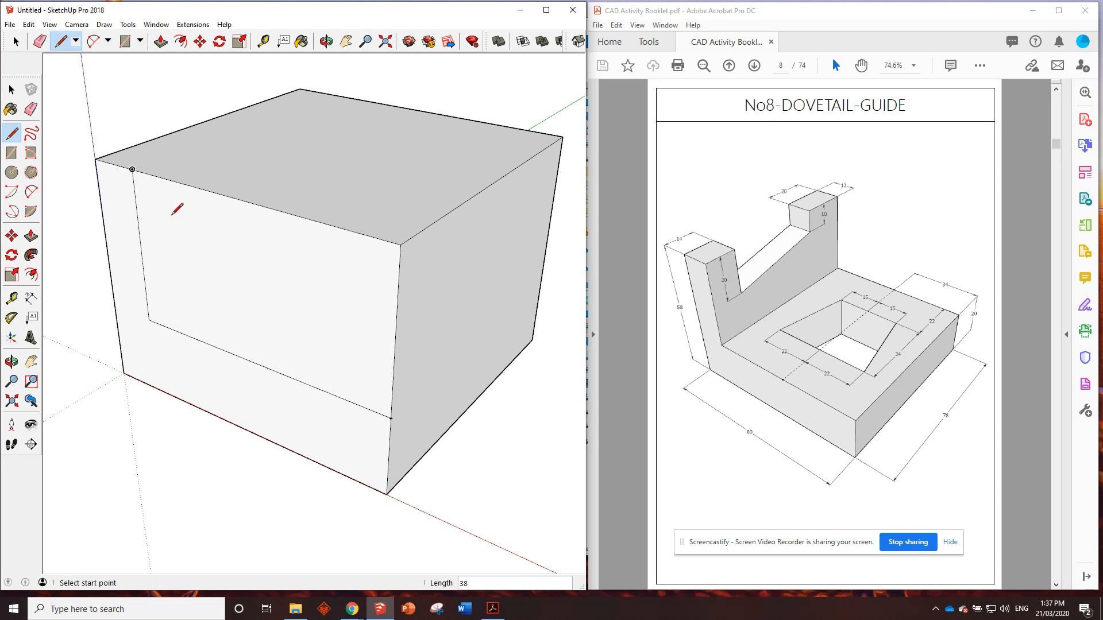
mouse_move(311, 377)
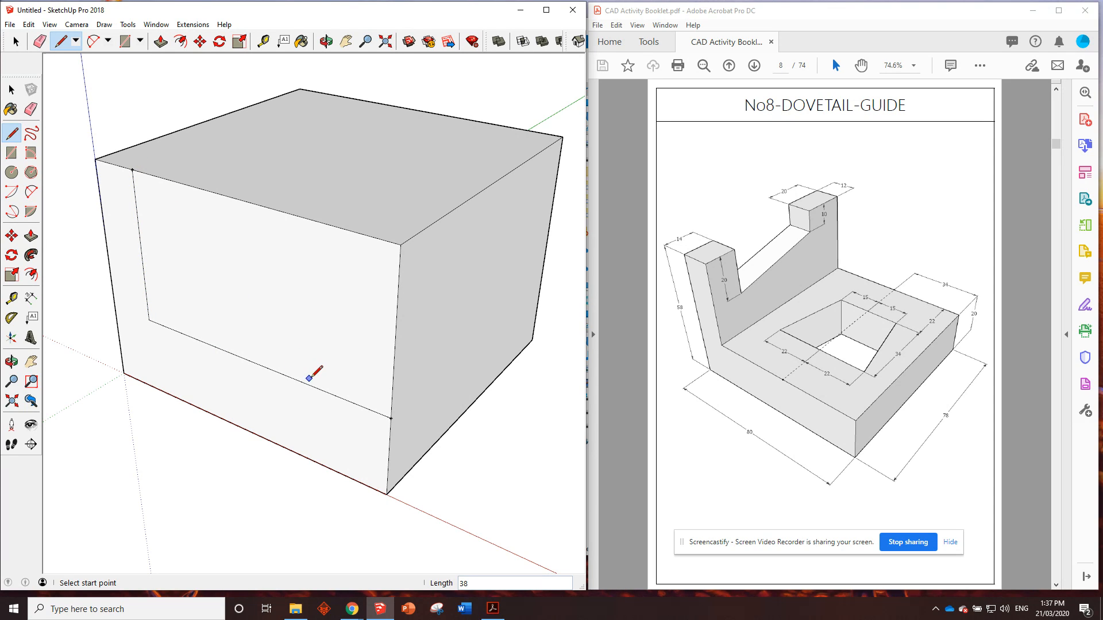
mouse_move(369, 364)
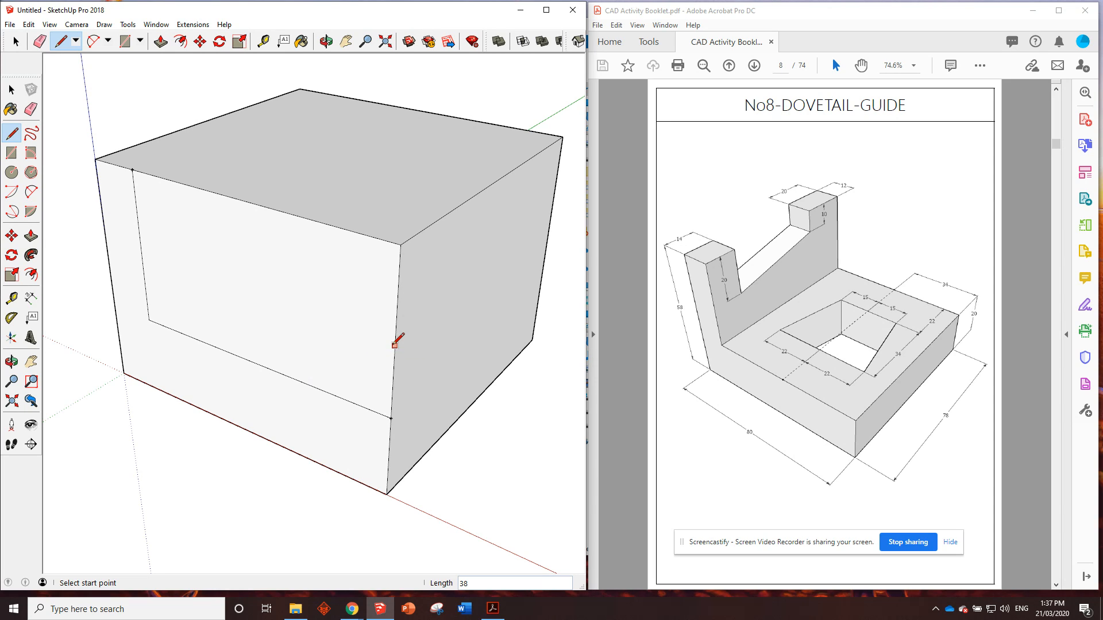
mouse_move(132, 169)
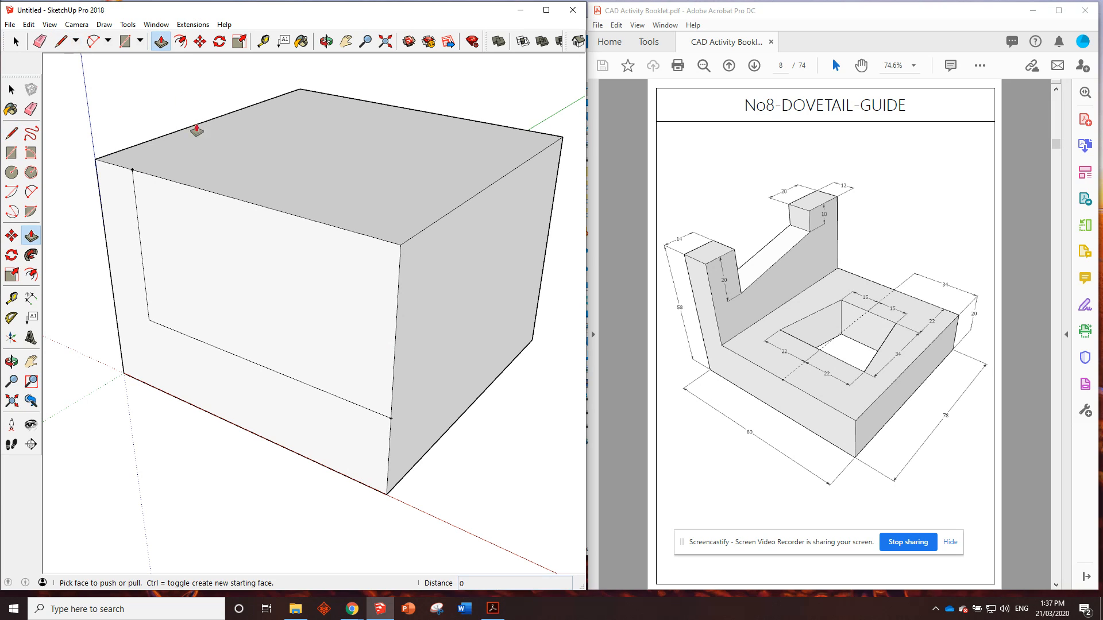
mouse_move(289, 275)
type("-78")
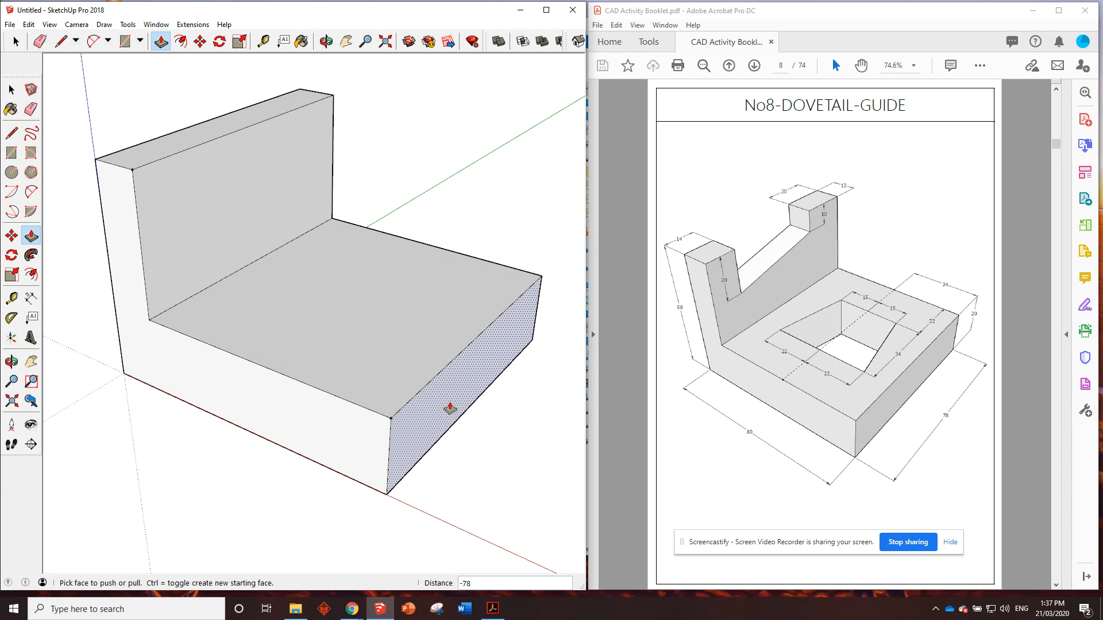
mouse_move(361, 269)
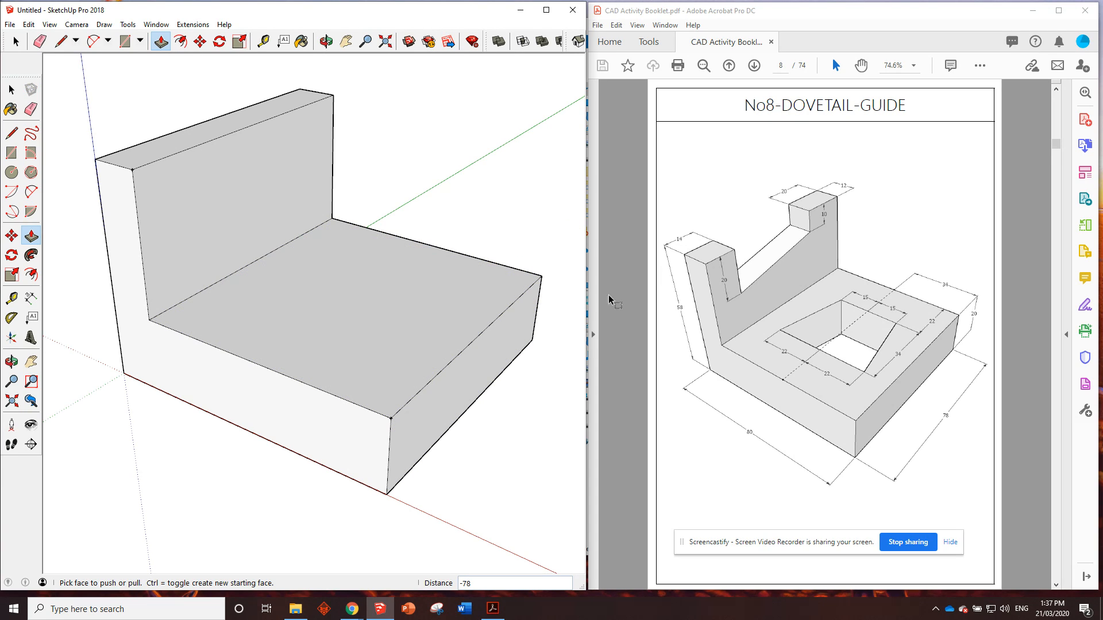
mouse_move(736, 280)
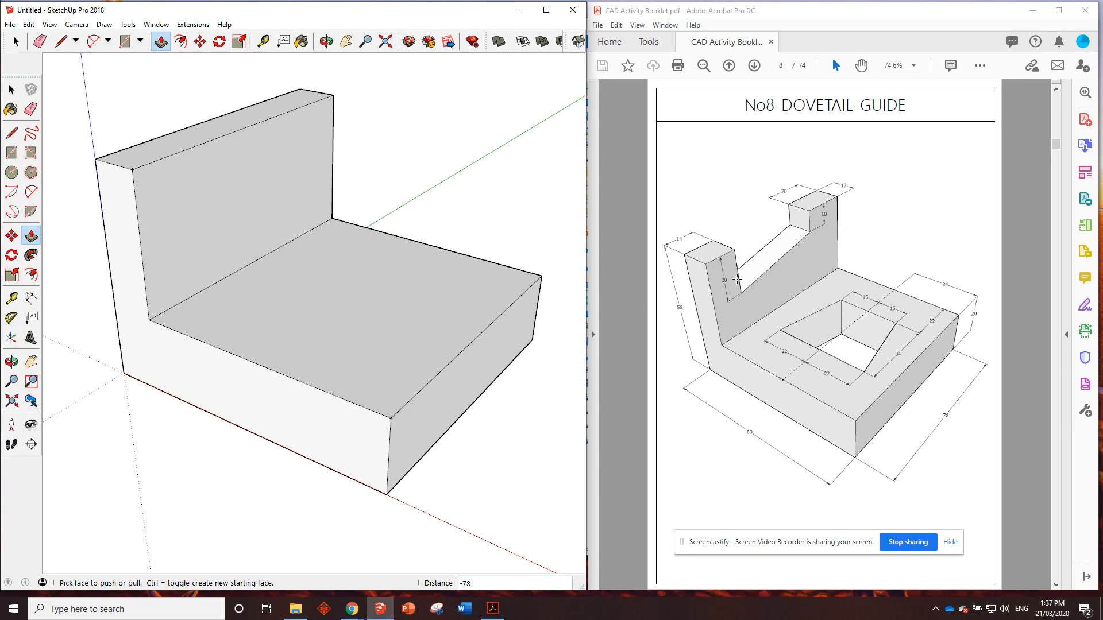
mouse_move(871, 350)
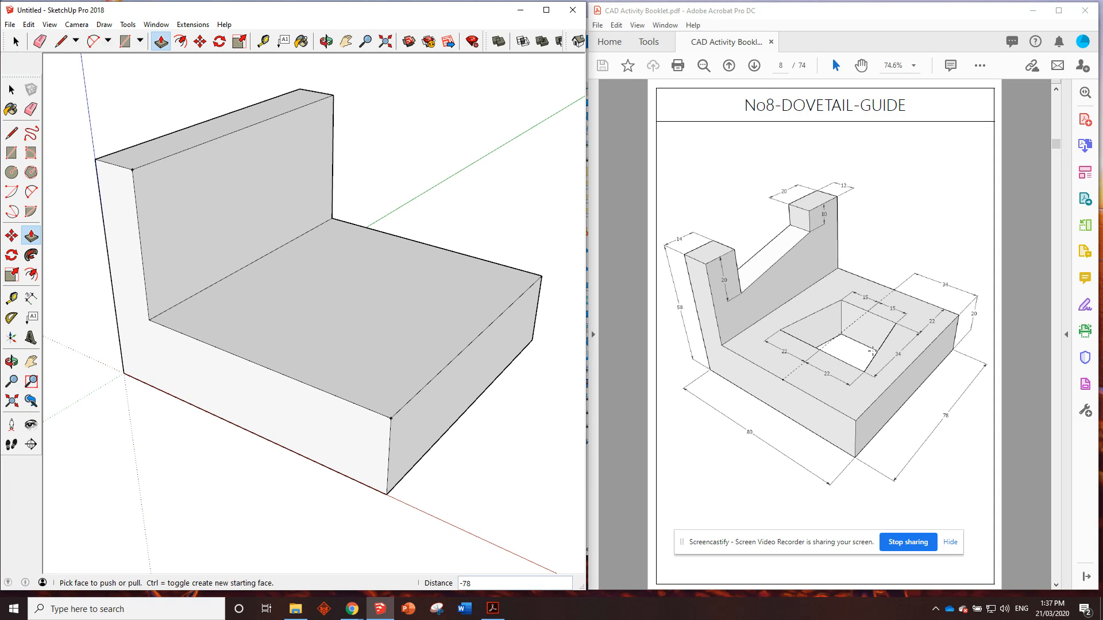
mouse_move(492, 247)
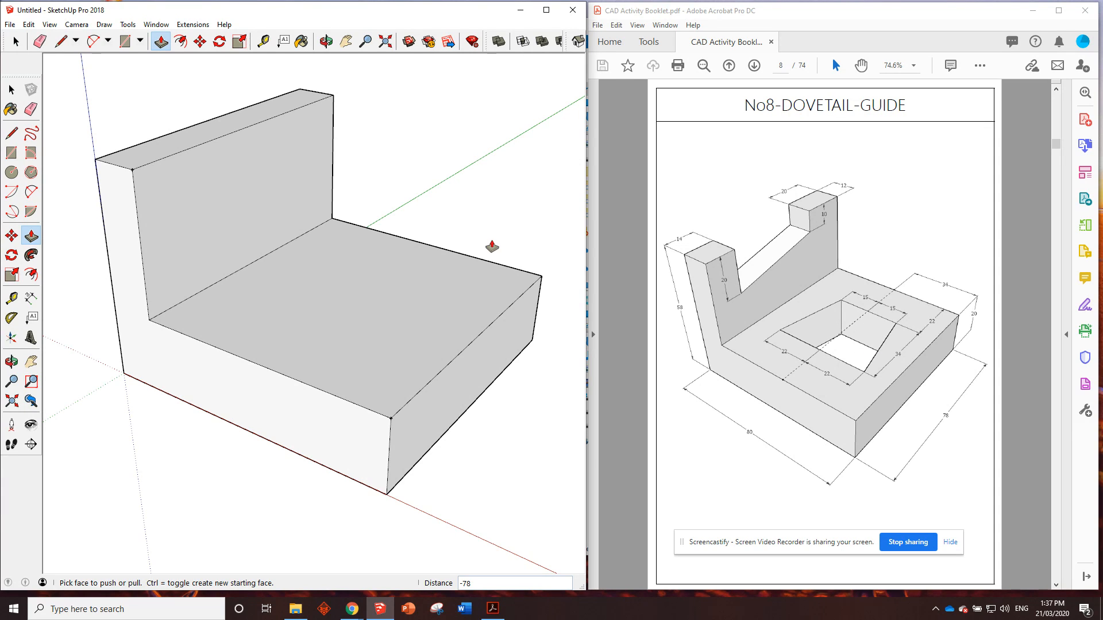
mouse_move(773, 223)
type("20")
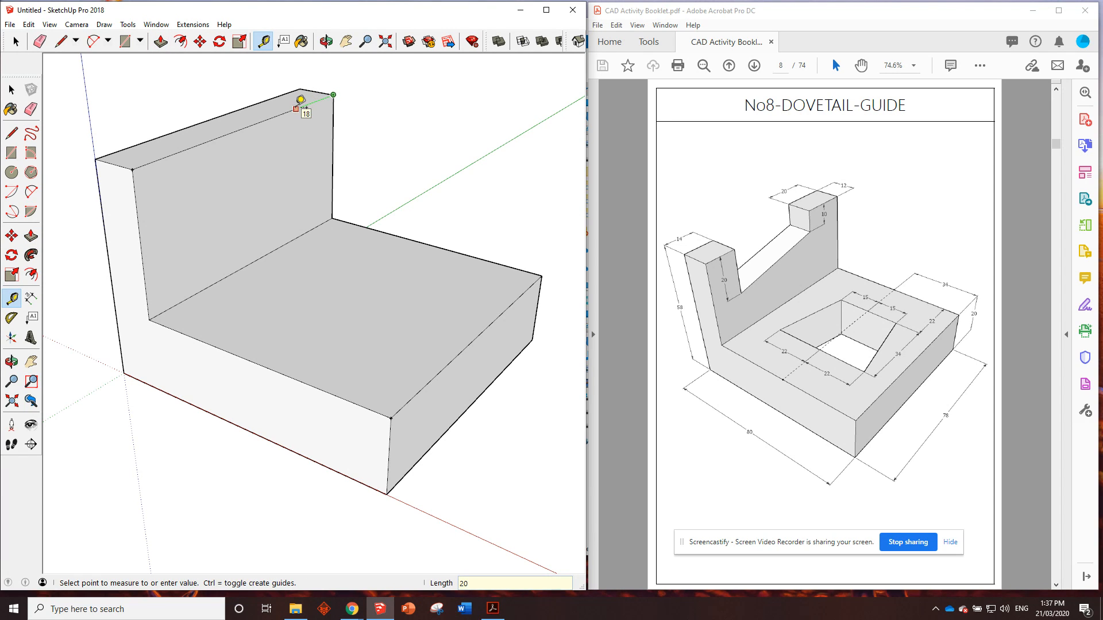
mouse_move(162, 155)
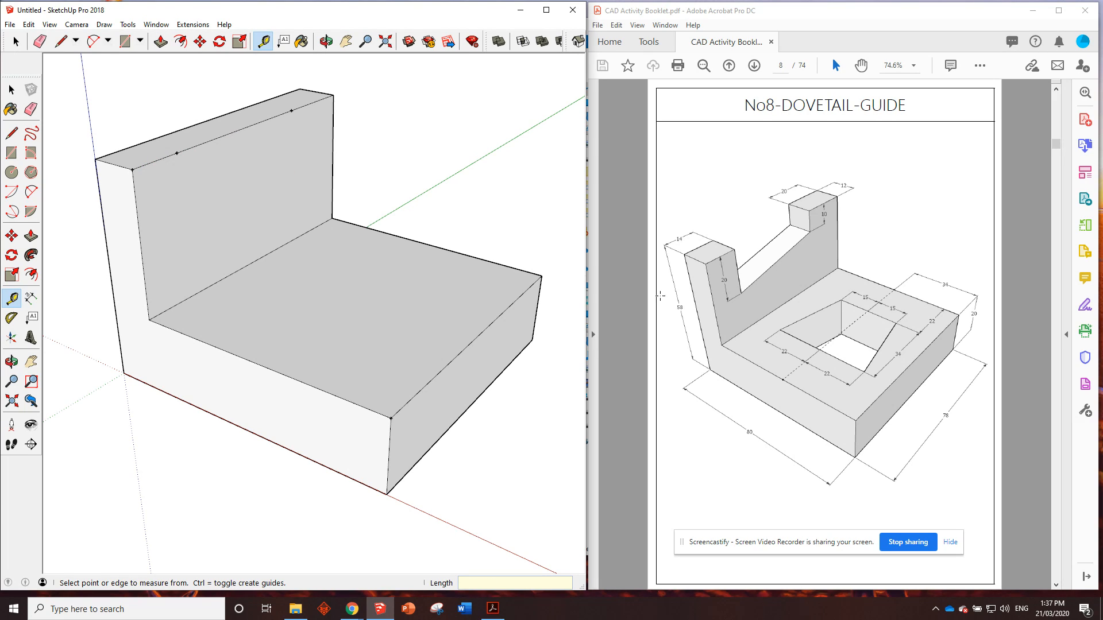
mouse_move(740, 289)
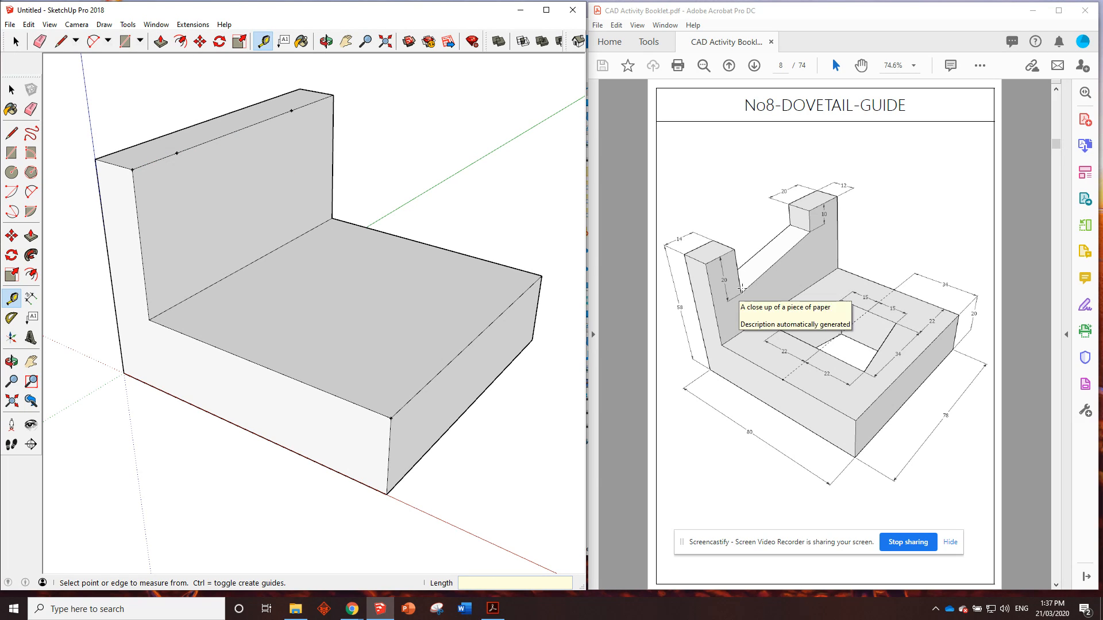
Place the second guide point along the upright's top edge for the slot.
left_click(219, 164)
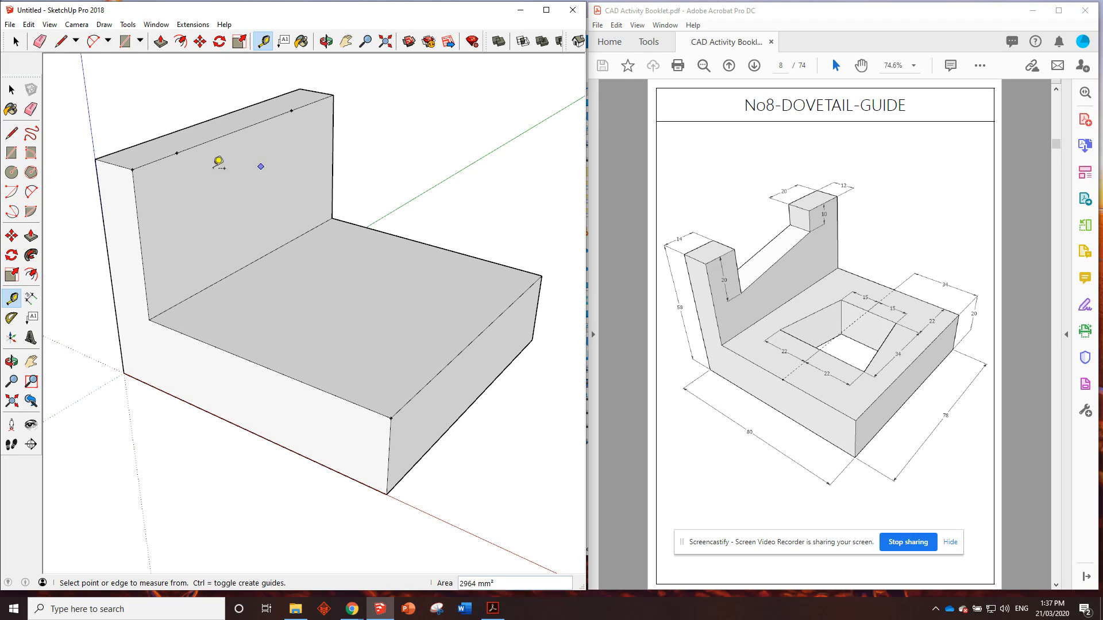
left_click(62, 41)
type("7")
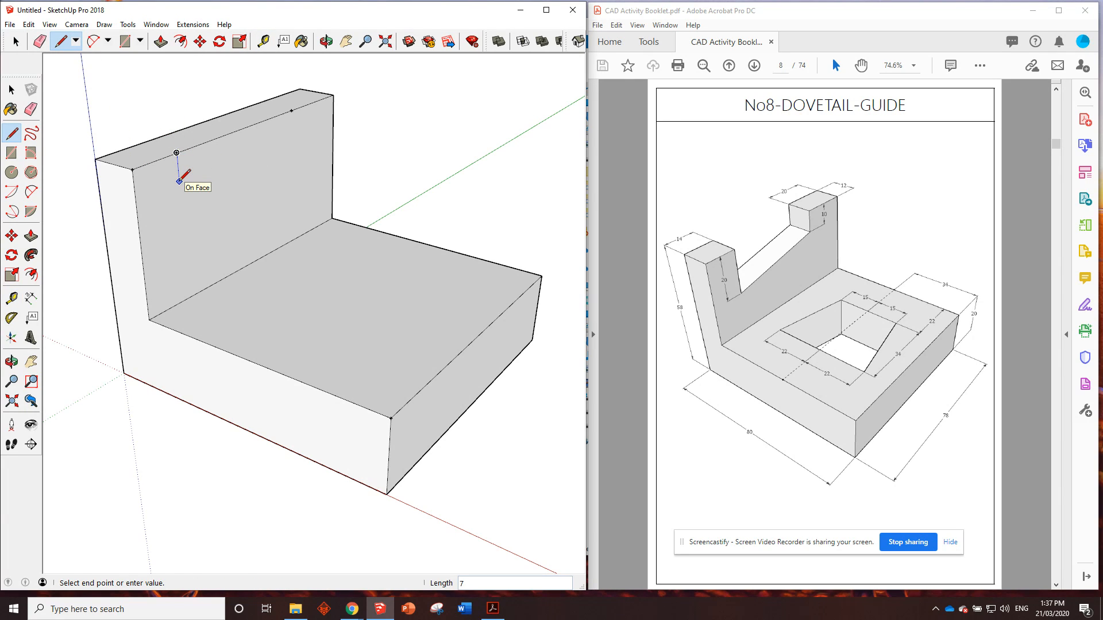
mouse_move(285, 207)
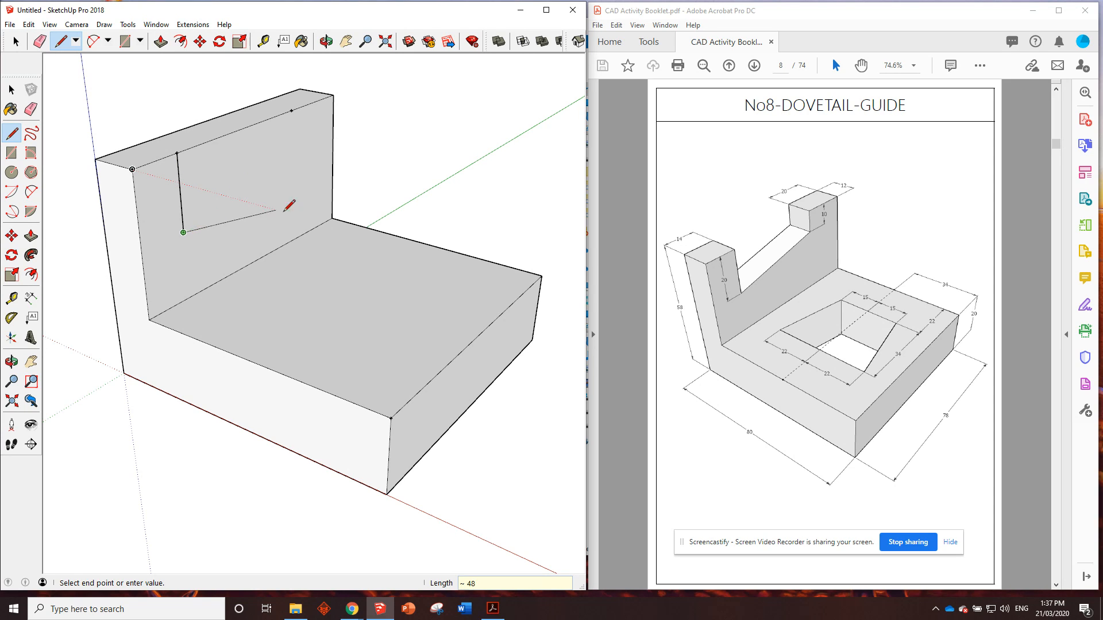
mouse_move(288, 158)
type("42")
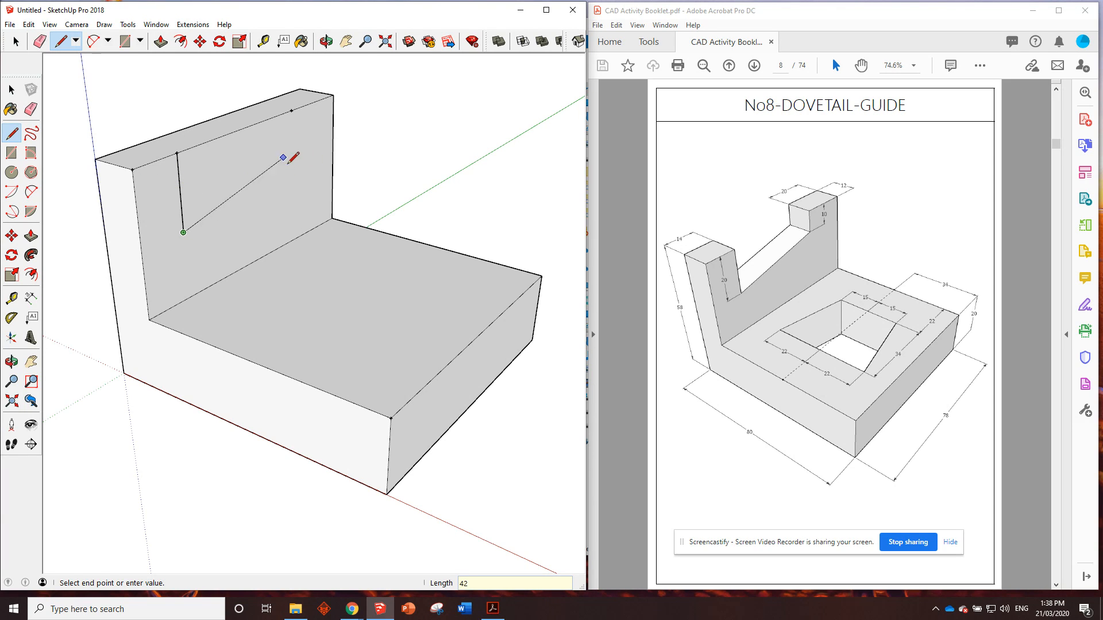
mouse_move(287, 156)
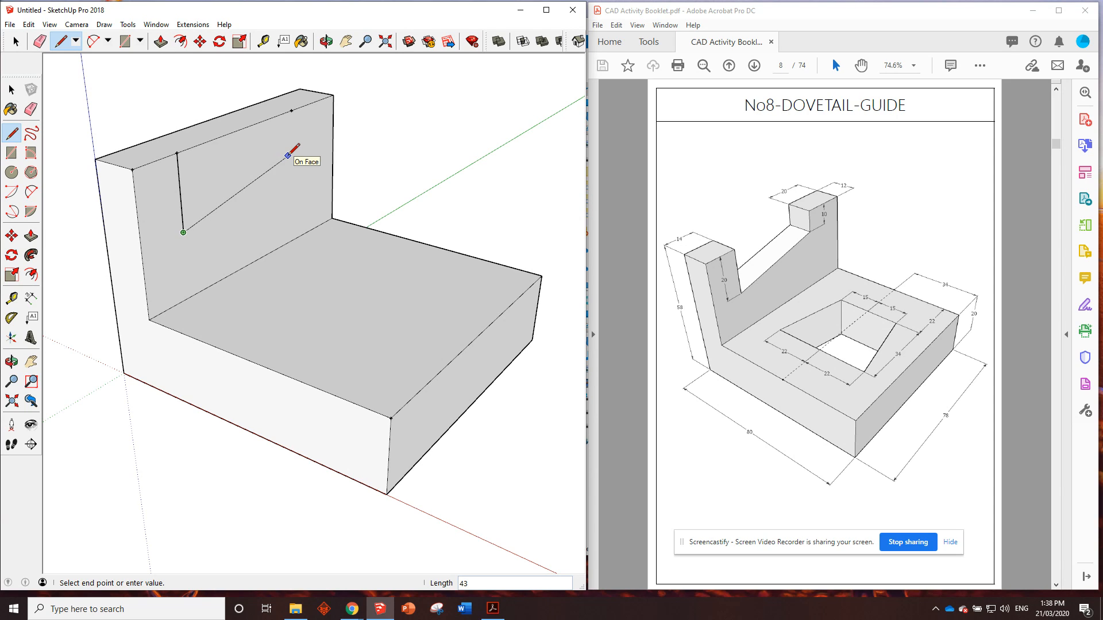
mouse_move(291, 109)
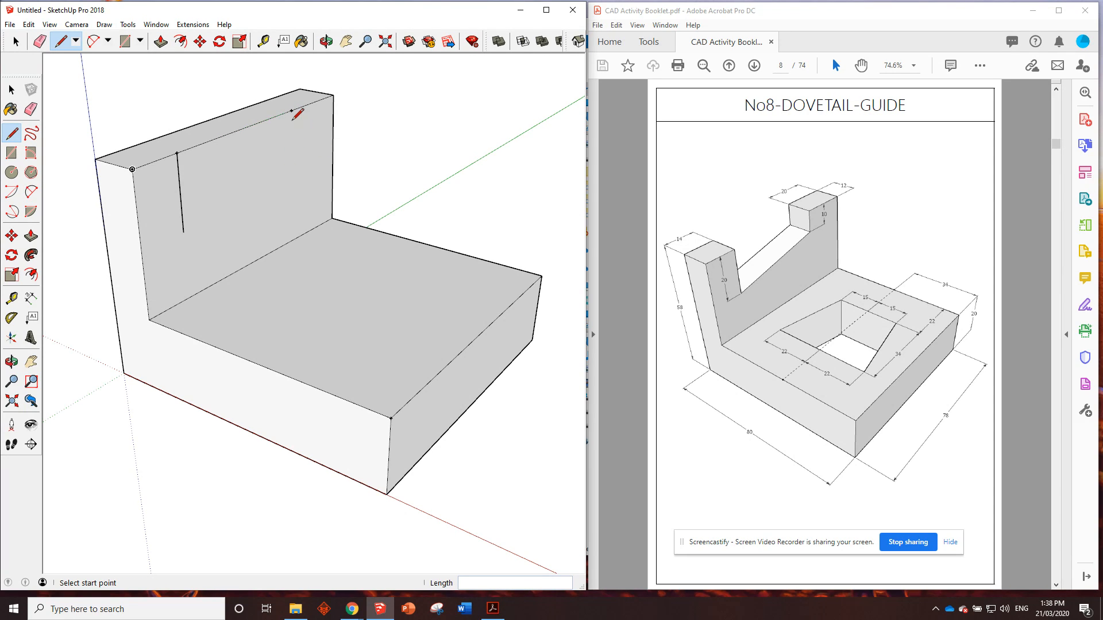
Start the second vertical slot line from the other guide point.
left_click(133, 168)
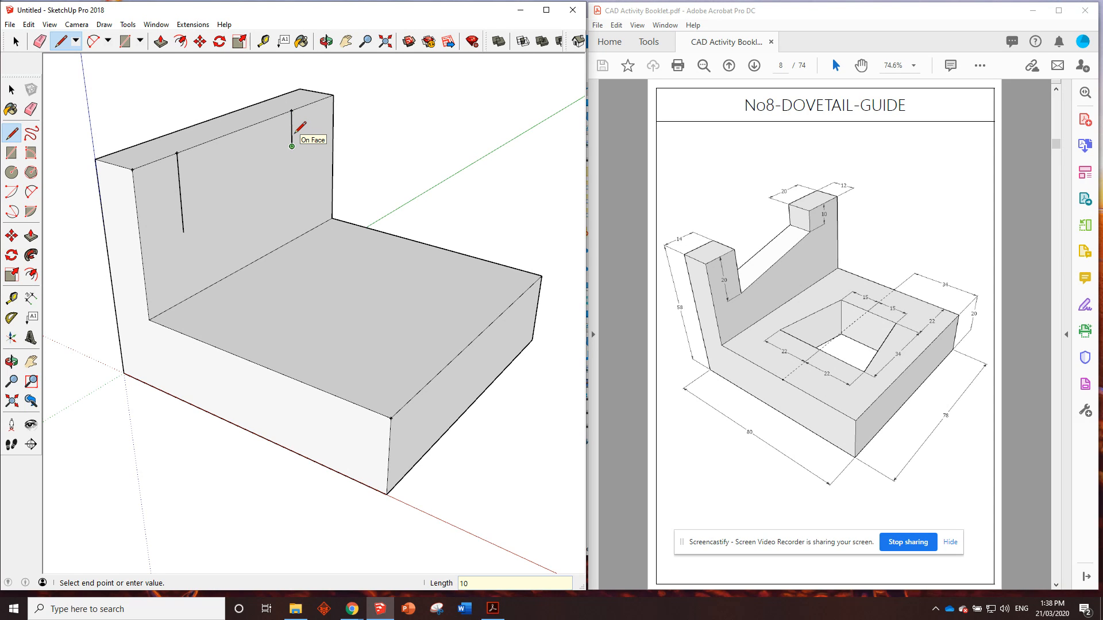
mouse_move(267, 200)
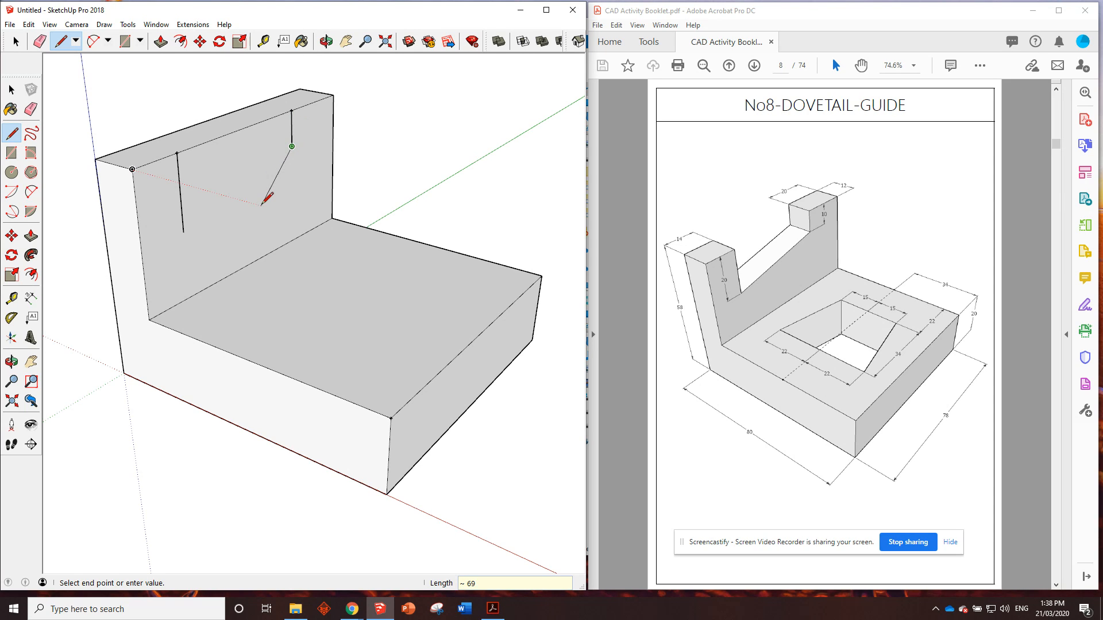
mouse_move(182, 232)
type("-12")
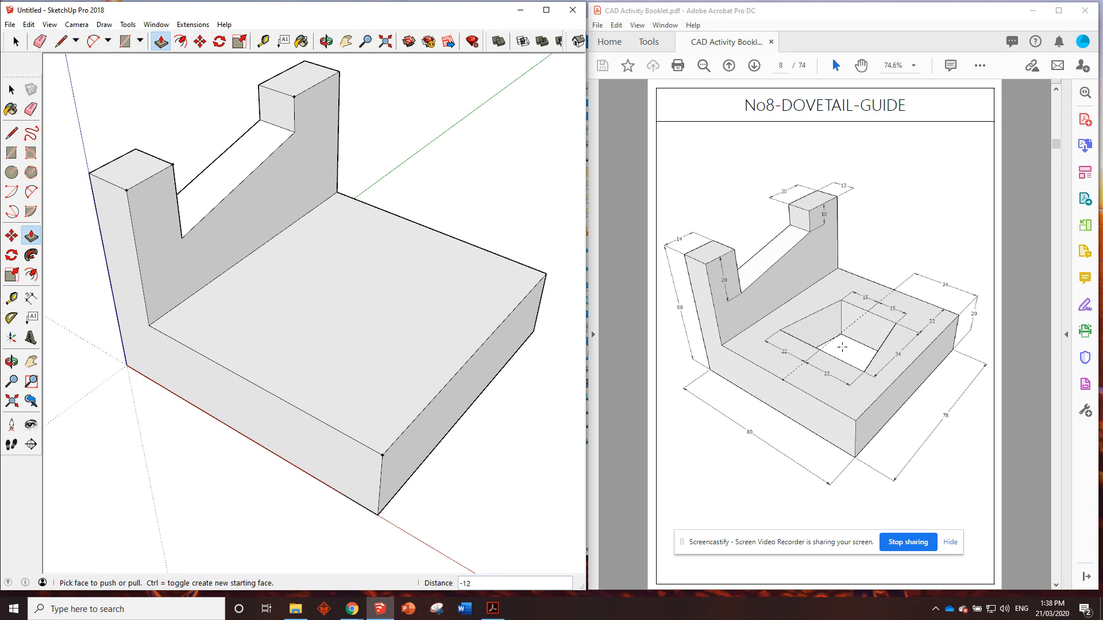
mouse_move(901, 278)
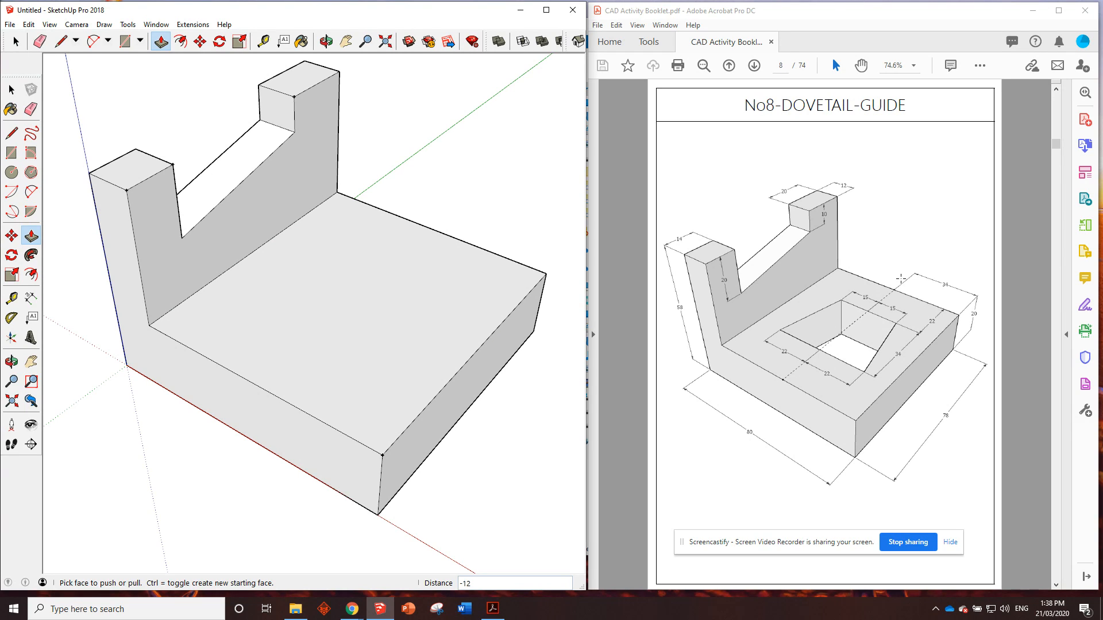
mouse_move(818, 358)
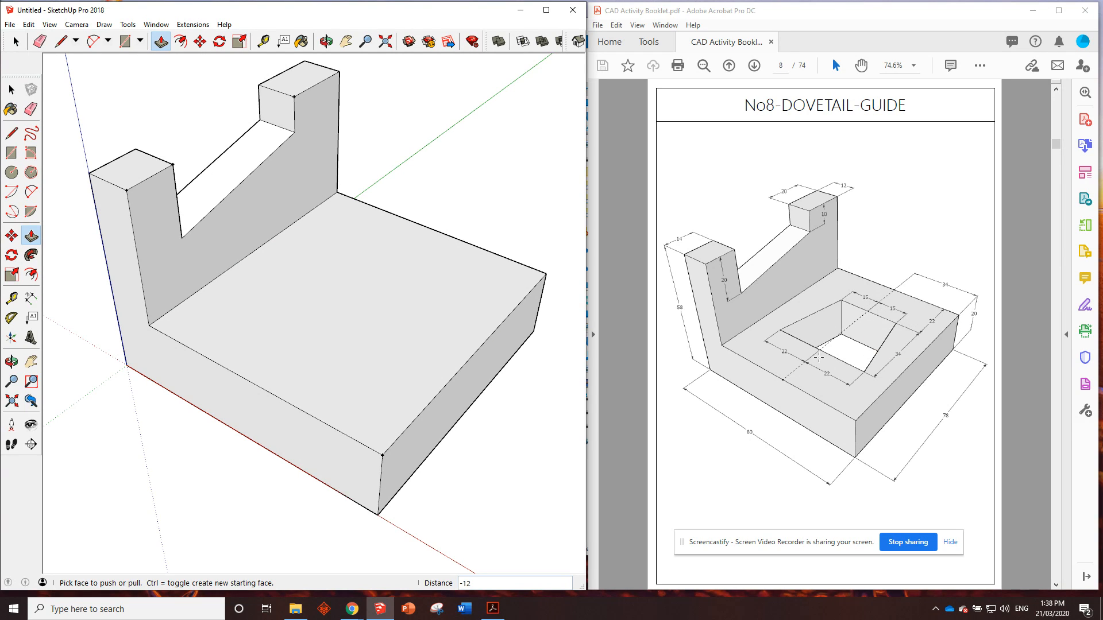
mouse_move(930, 339)
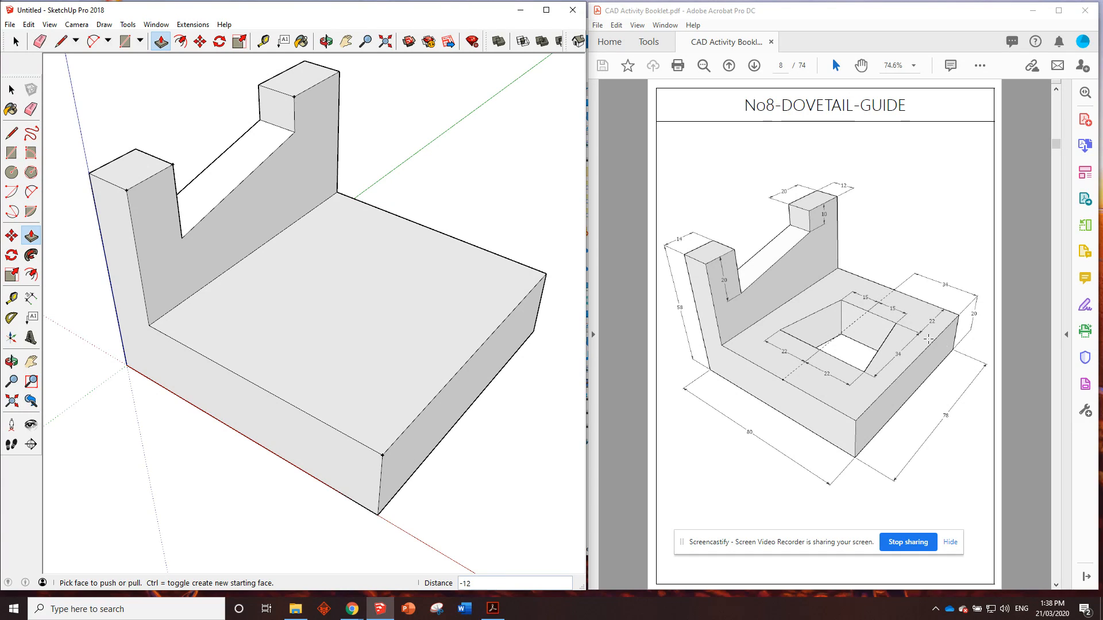
mouse_move(950, 314)
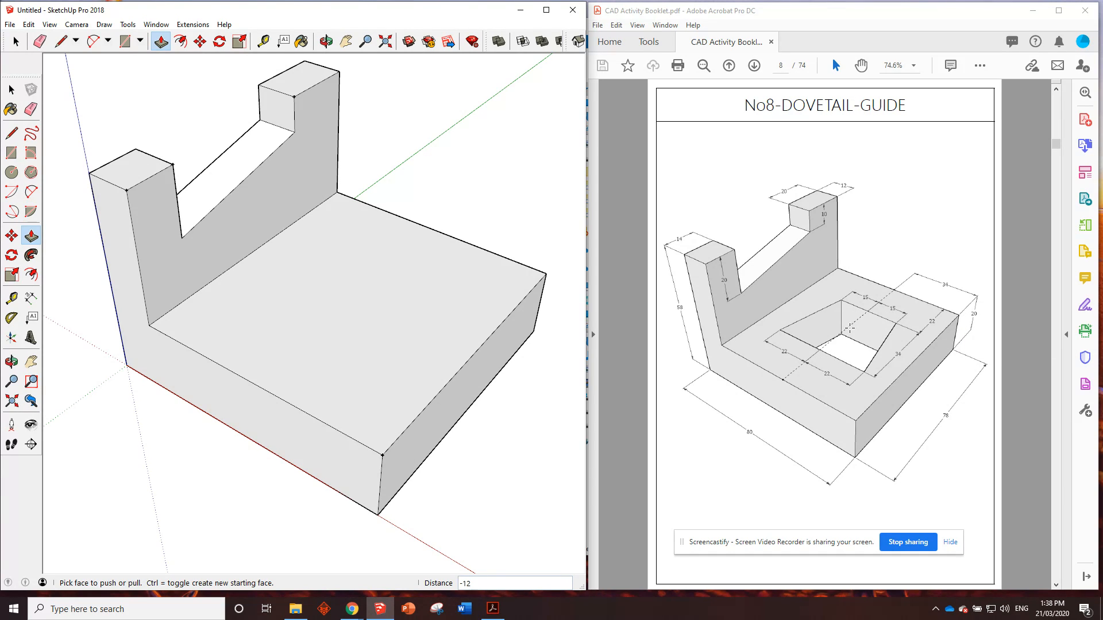
mouse_move(956, 315)
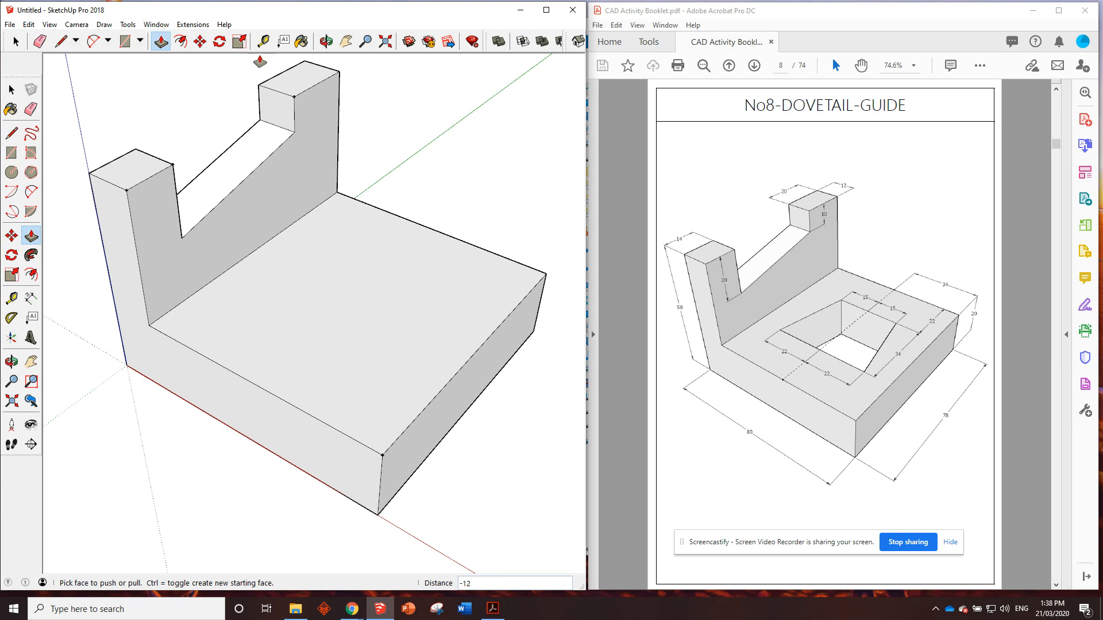
Place a tape-measure guide from the base's front edge across its top face.
left_click(262, 41)
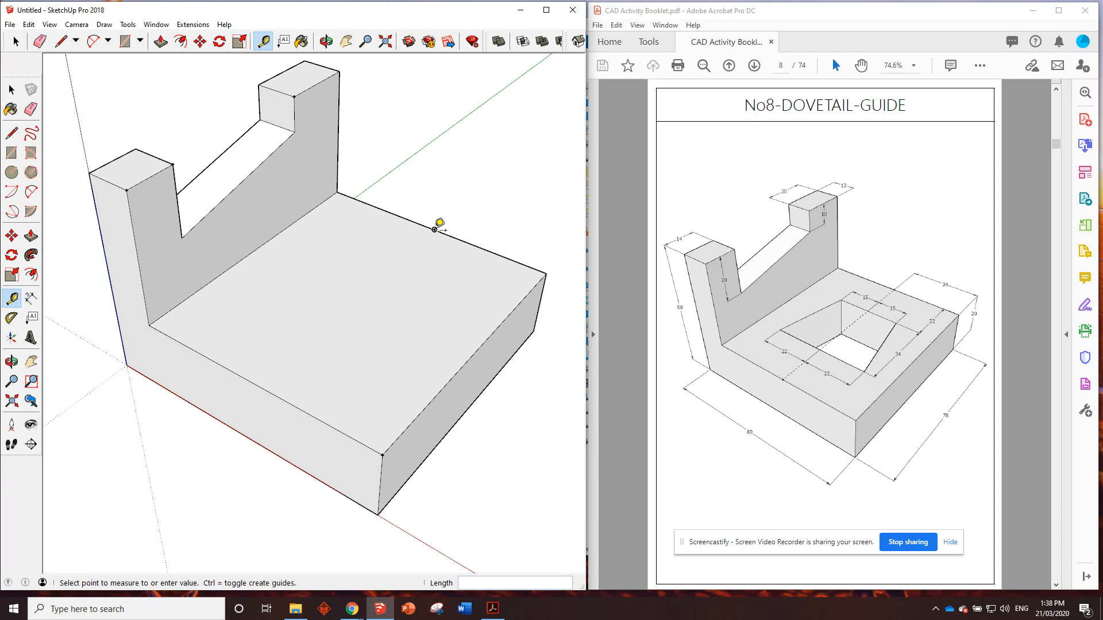
mouse_move(268, 372)
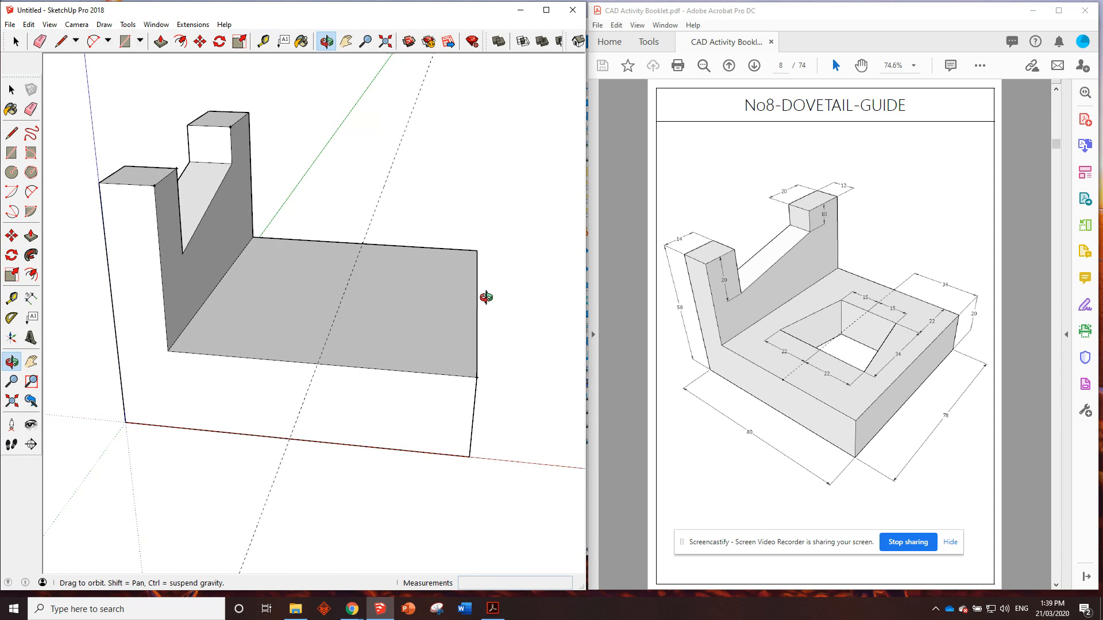
left_click(263, 40)
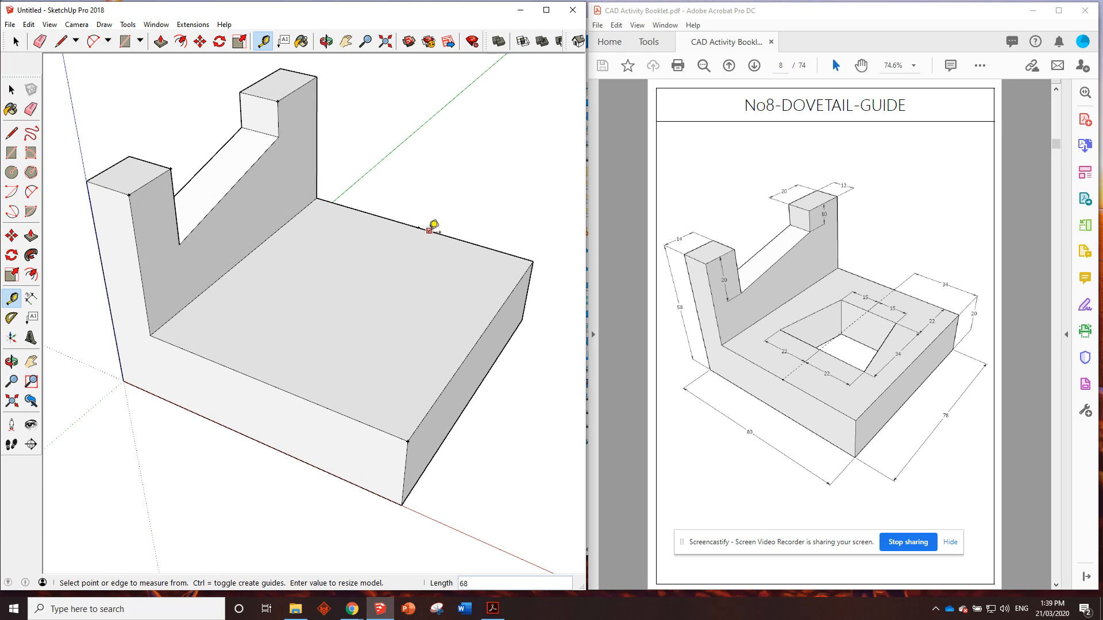
left_click(434, 226)
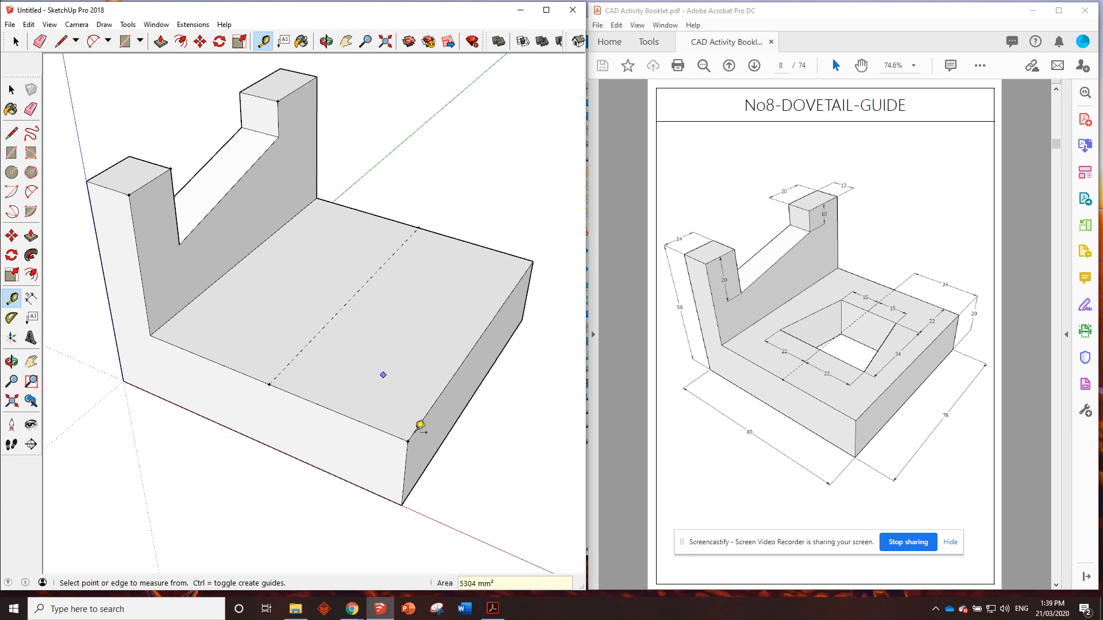
mouse_move(404, 412)
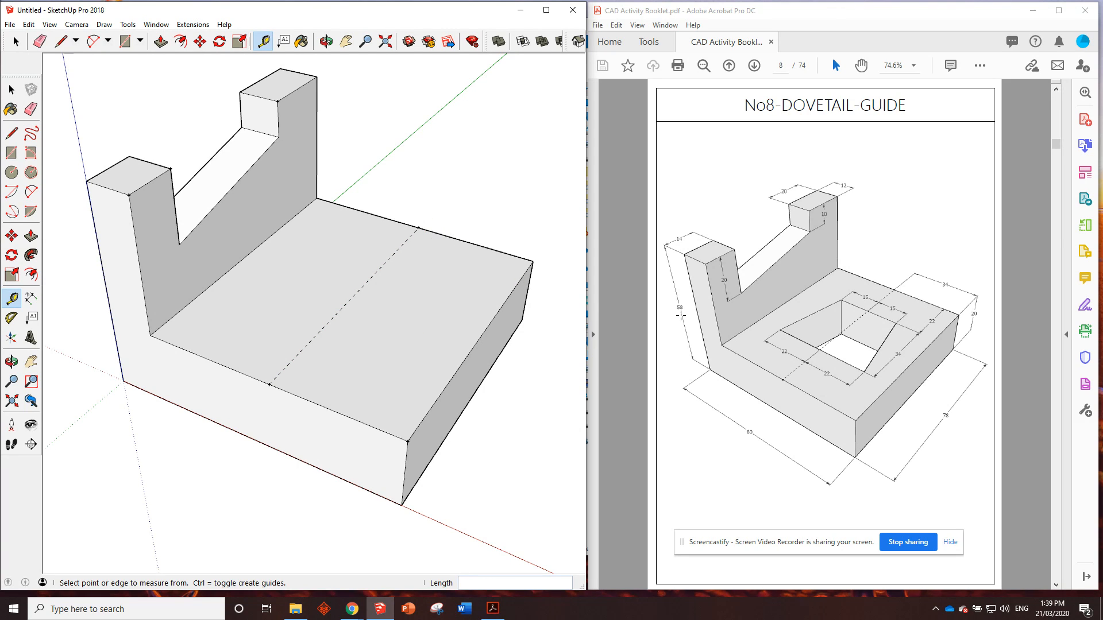
mouse_move(629, 342)
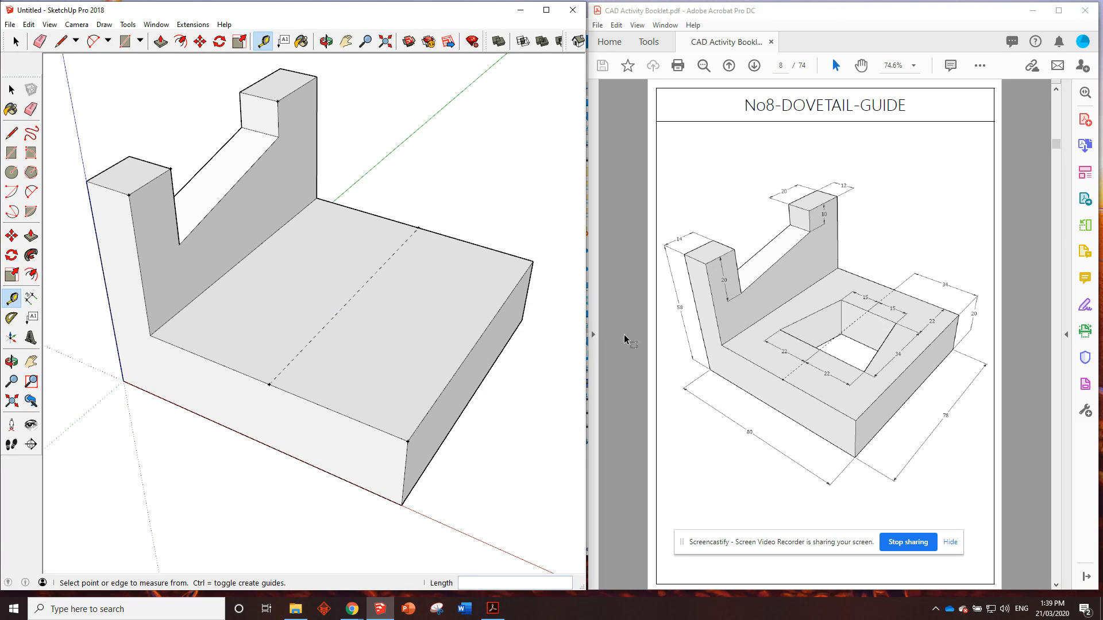
mouse_move(883, 320)
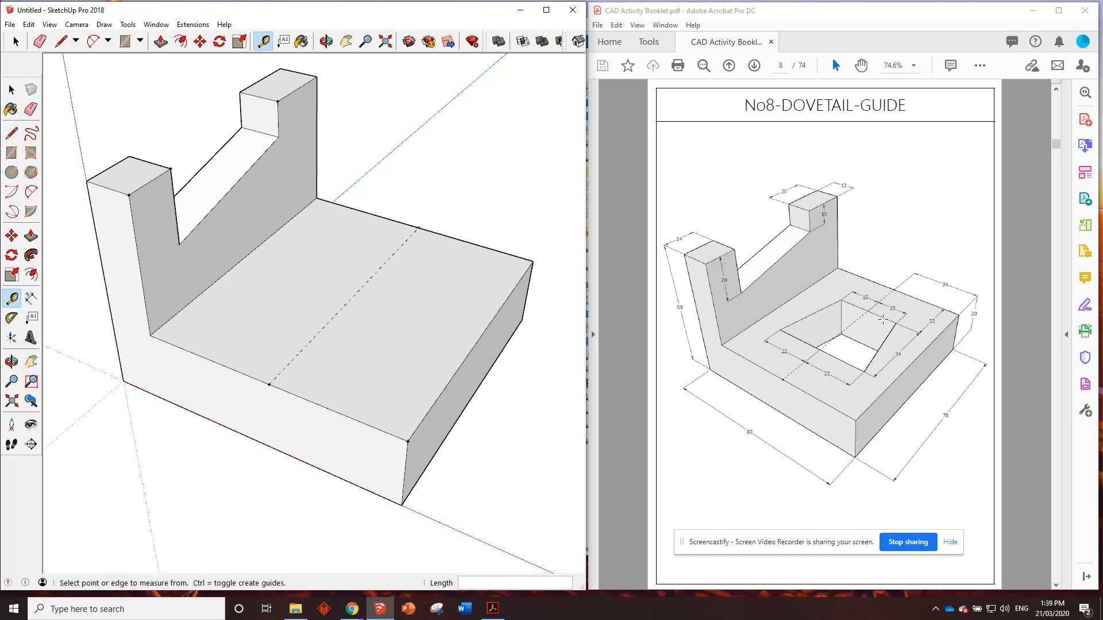
mouse_move(821, 348)
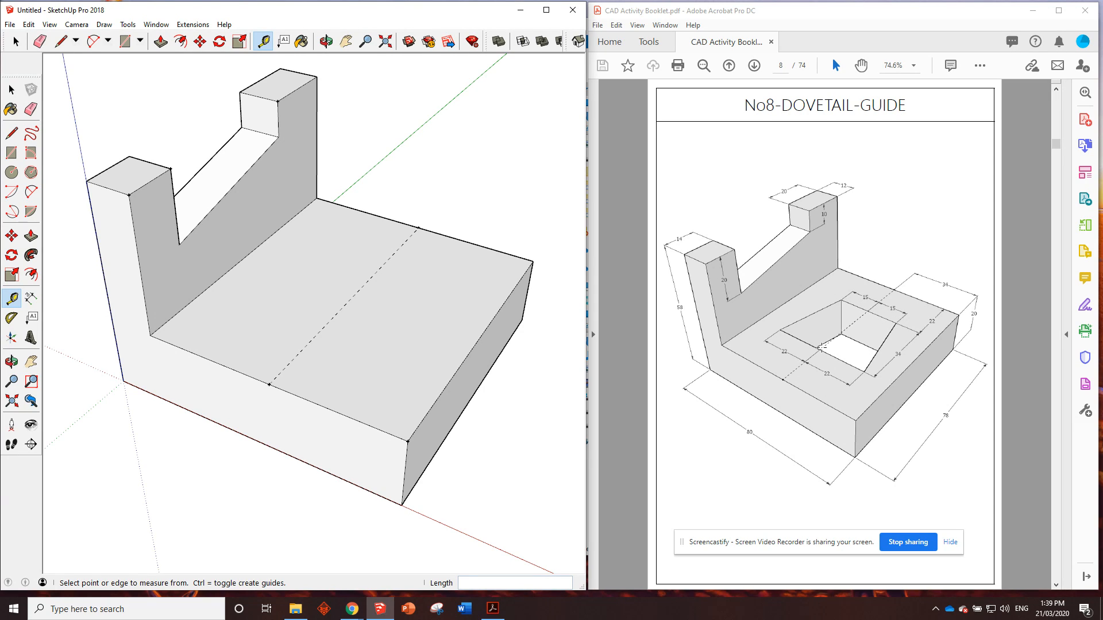
mouse_move(844, 370)
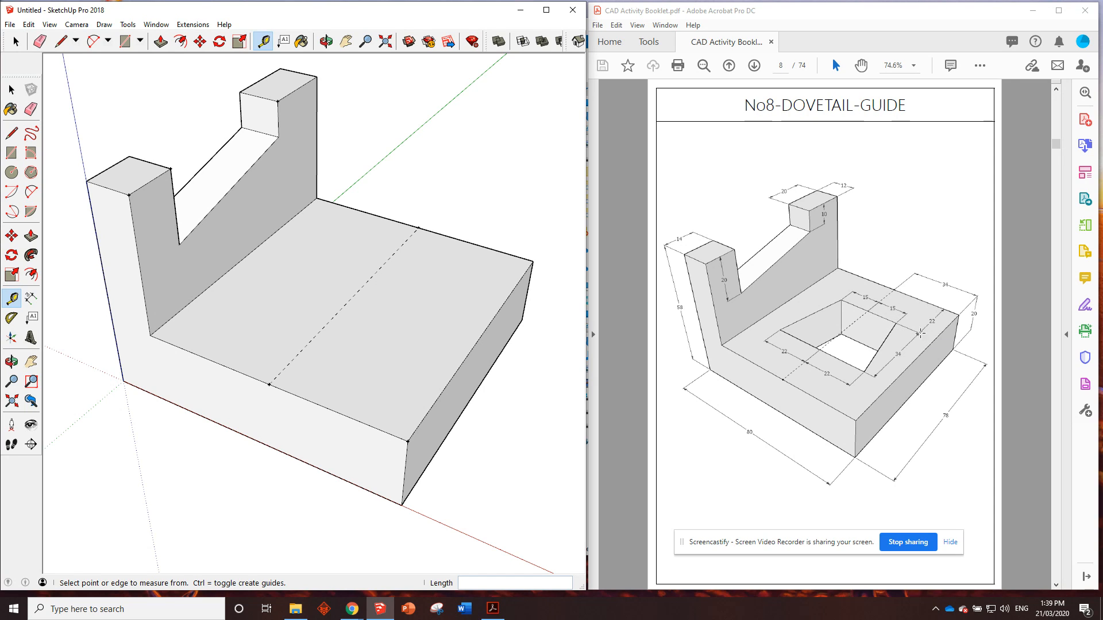
Mark a point on the centre guide and add a perpendicular guide for the hole edges.
left_click(398, 235)
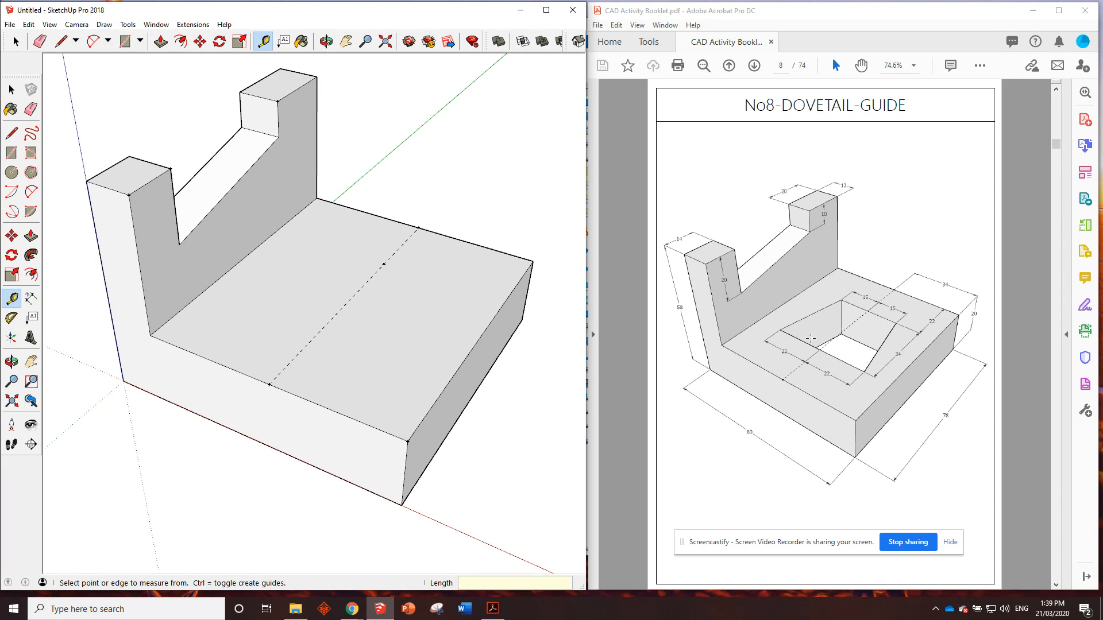
mouse_move(855, 361)
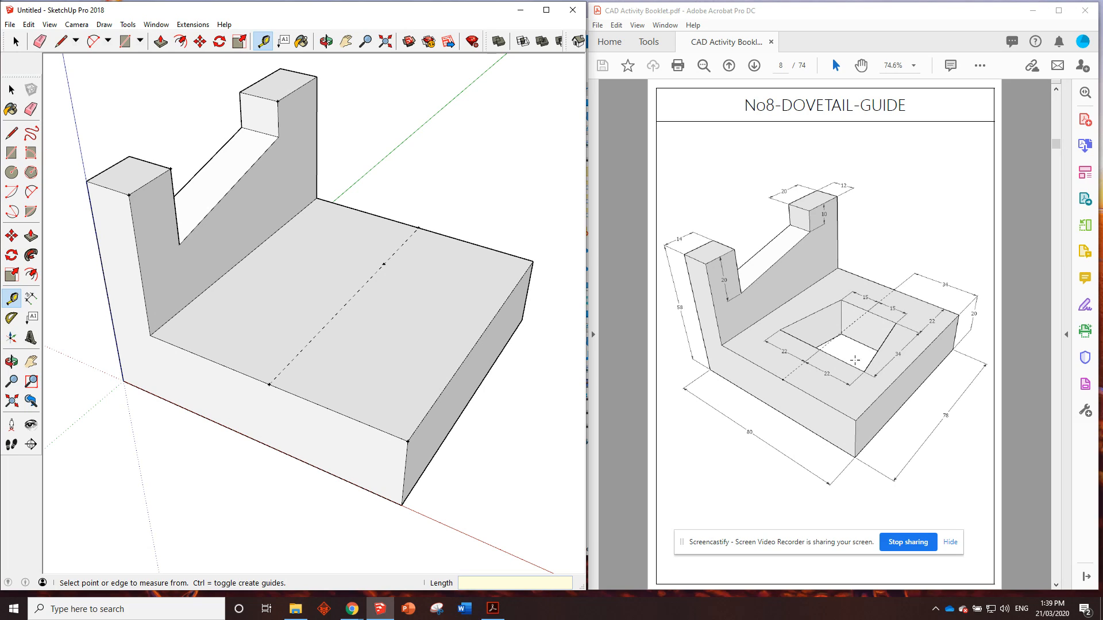
left_click(383, 262)
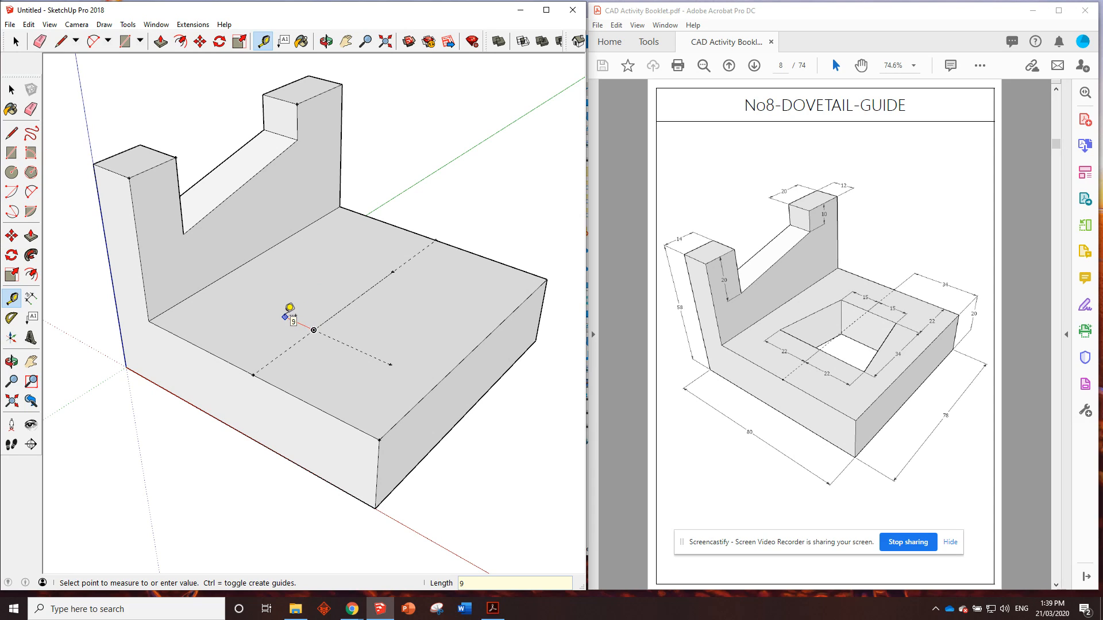
mouse_move(394, 270)
type("1")
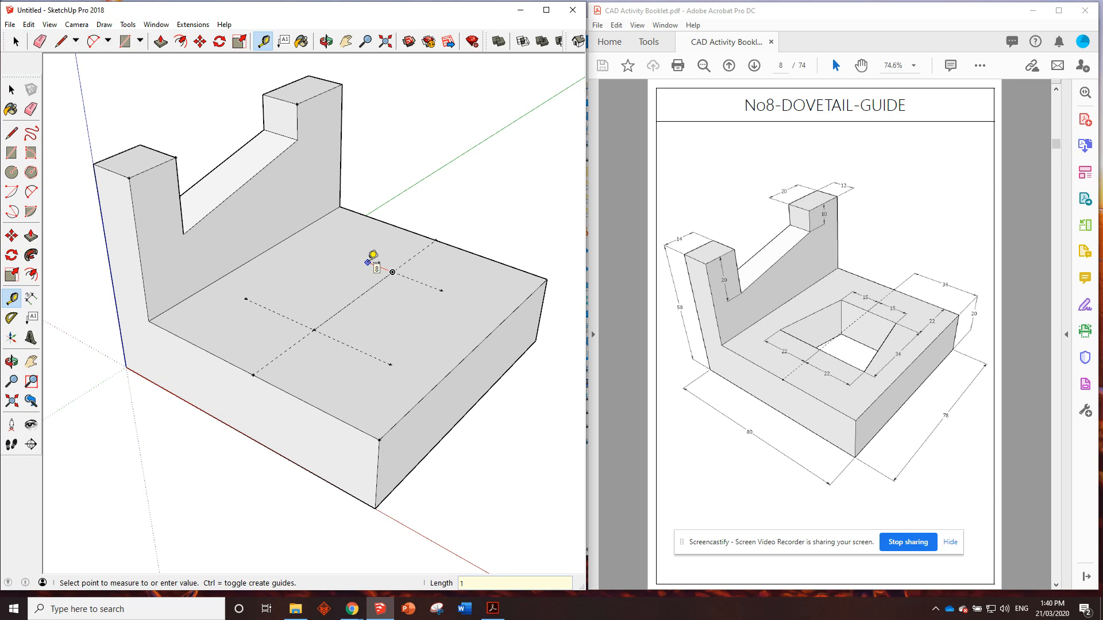
left_click(60, 41)
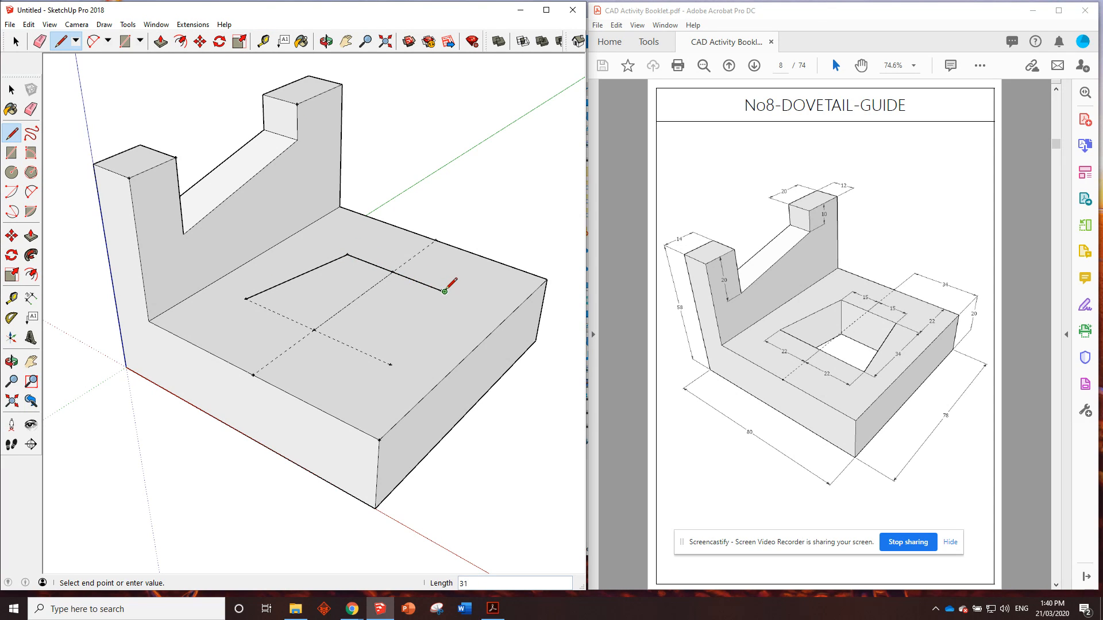
mouse_move(455, 298)
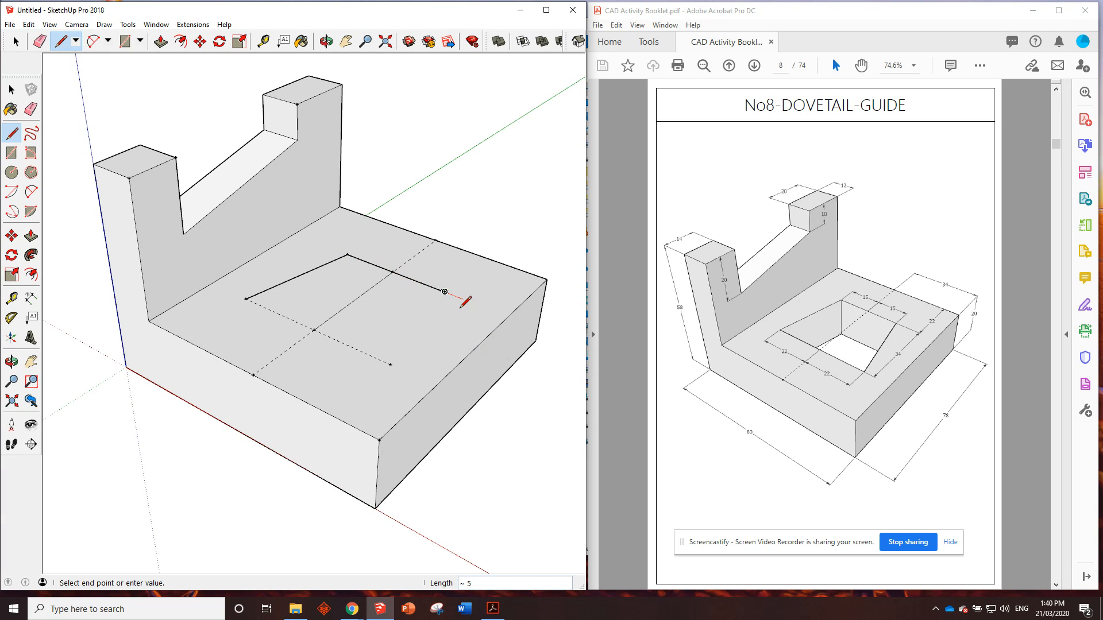
Draw trapezium edges linking the guide points on the base's top face.
left_click(445, 291)
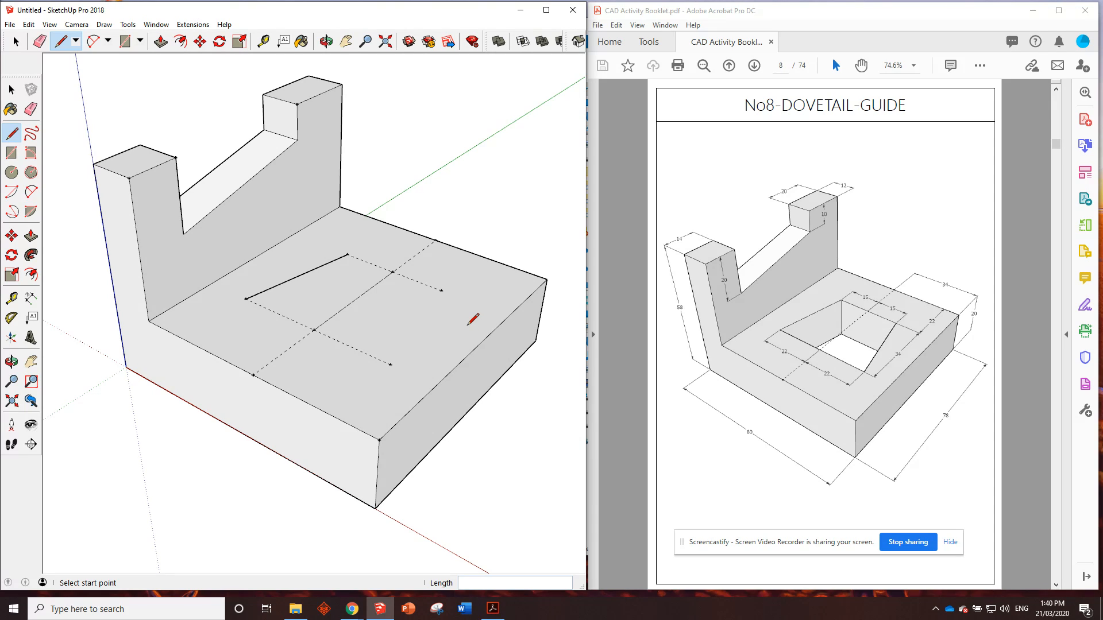
mouse_move(346, 254)
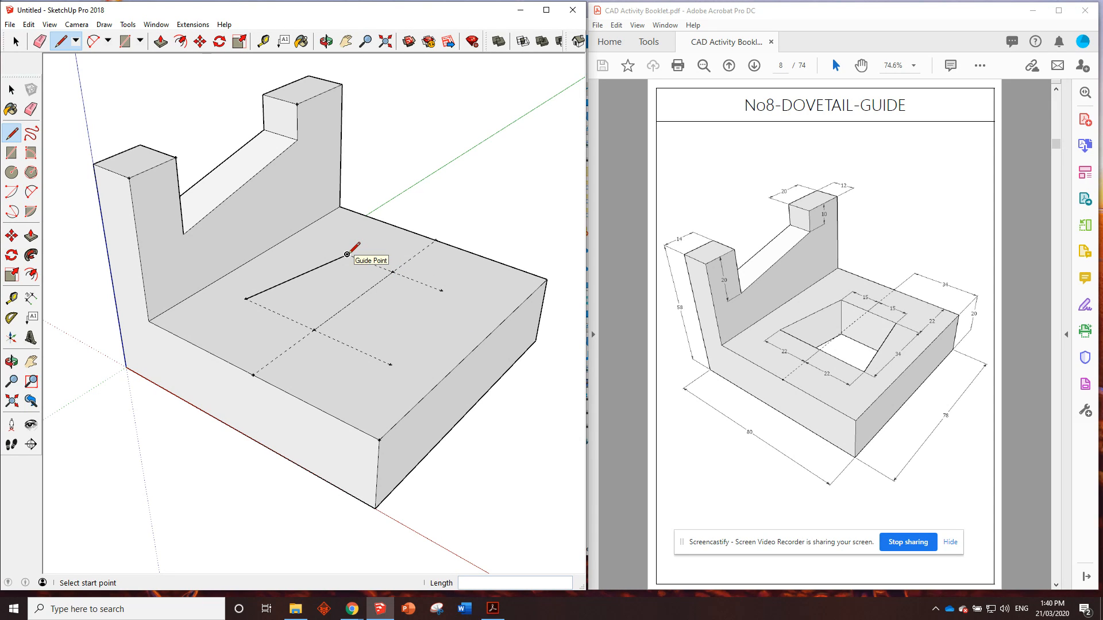
left_click(346, 254)
type("-20")
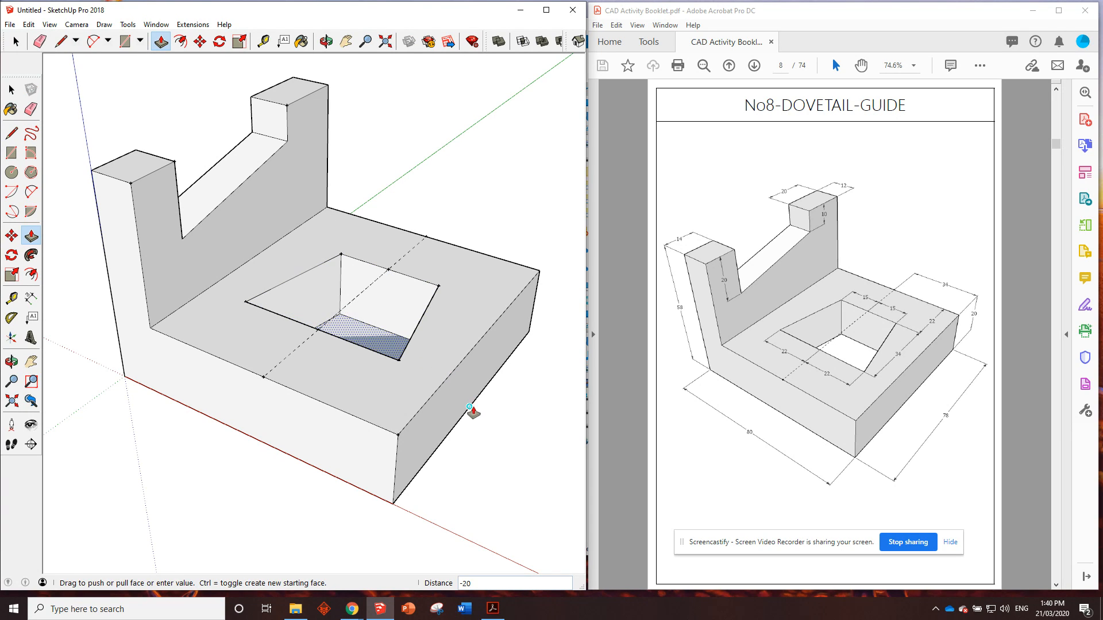
mouse_move(454, 429)
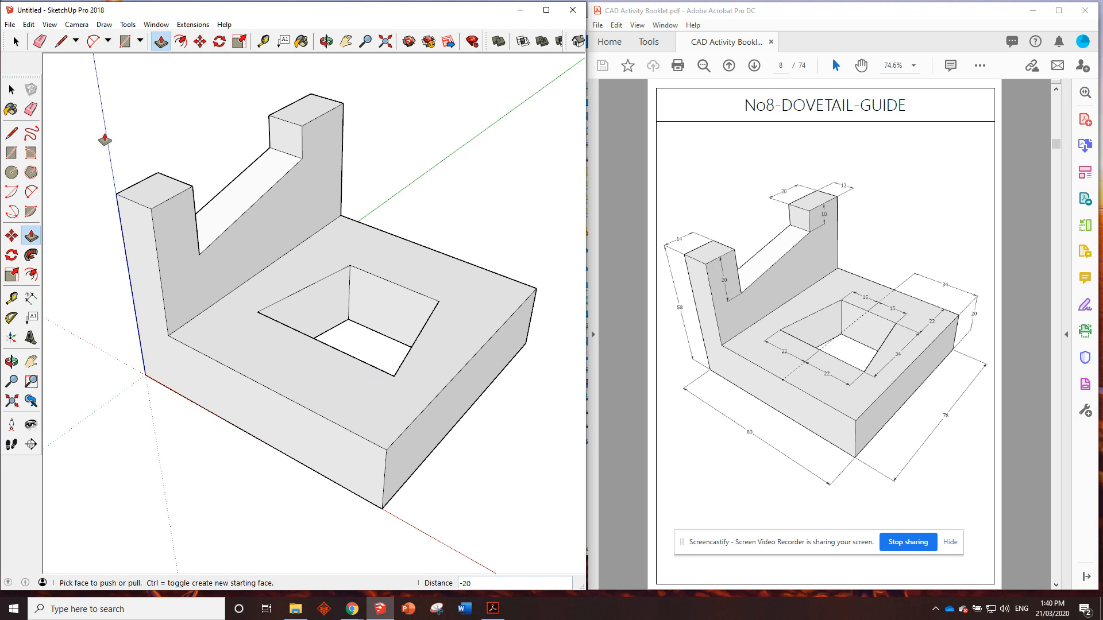
mouse_move(391, 222)
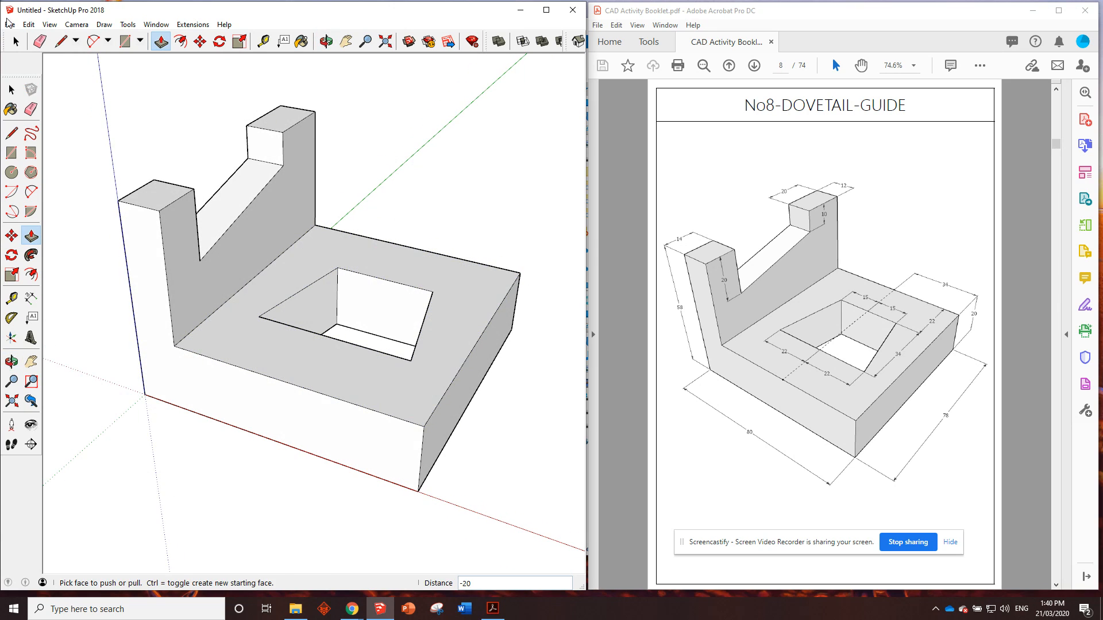
Open the File menu once the trapezium hole passes through the base.
left_click(10, 24)
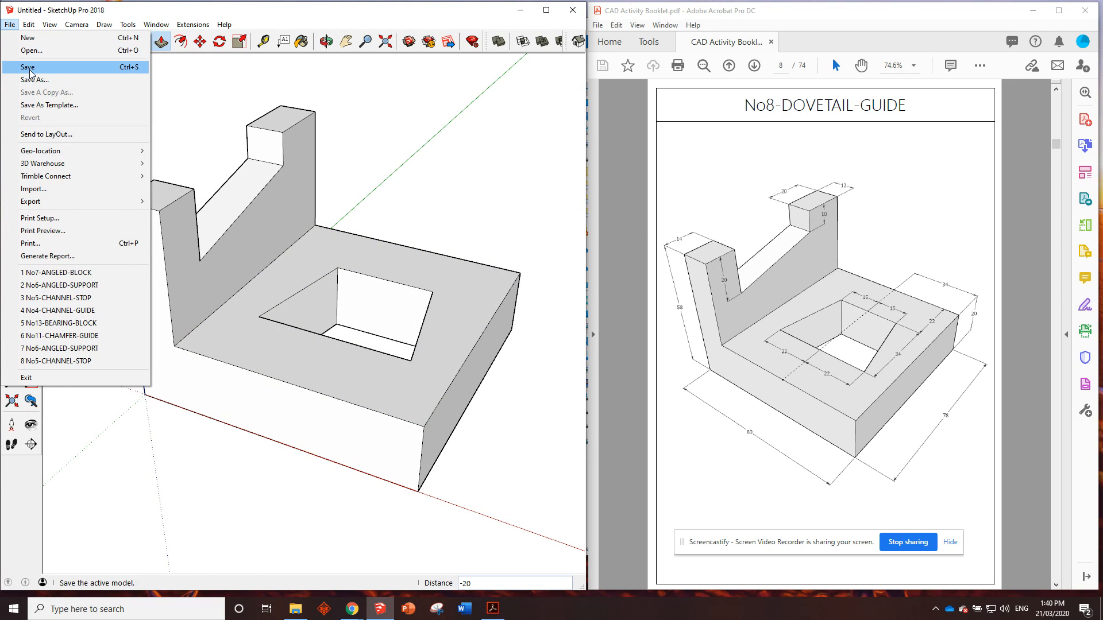
Save the model as No8-DOVETAIL in the CAD Activities folder.
left_click(28, 66)
type("No8-")
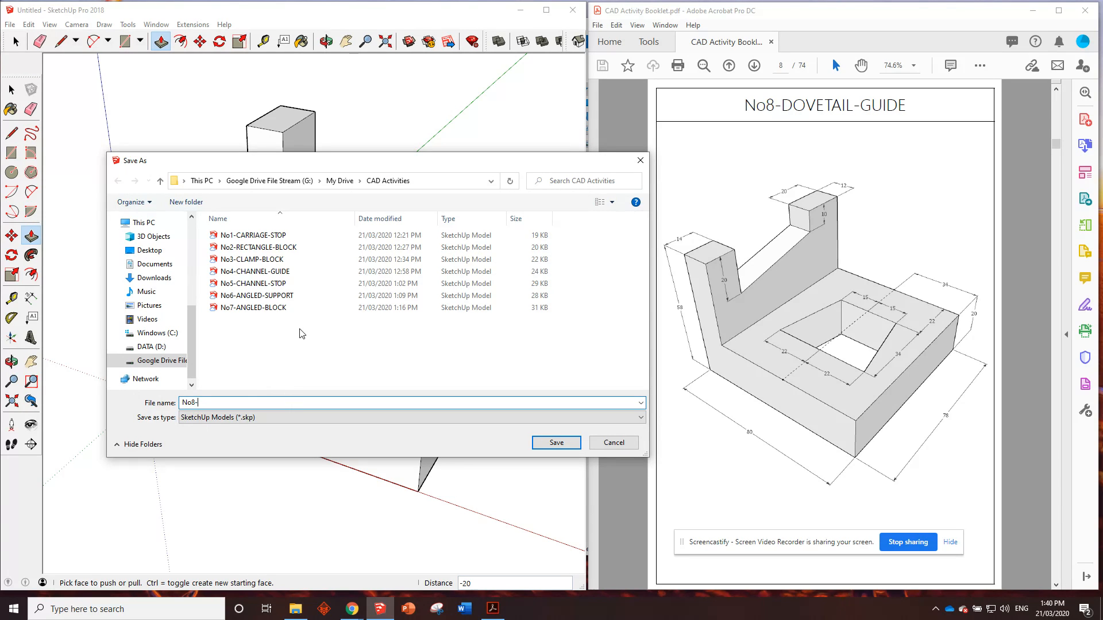
type("DOVETAIL-")
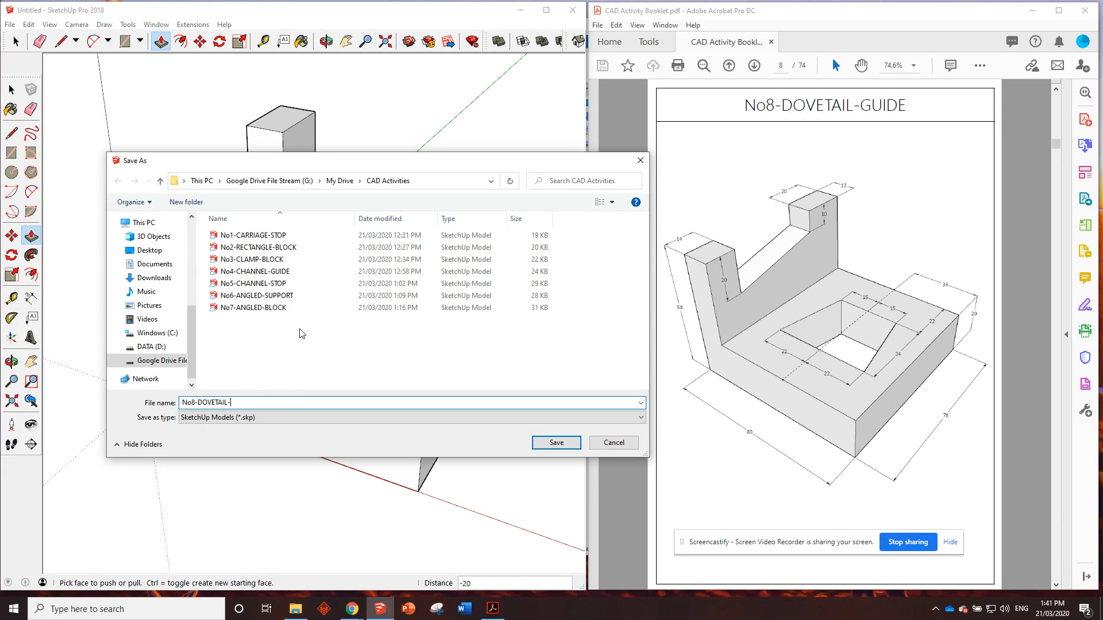
left_click(555, 442)
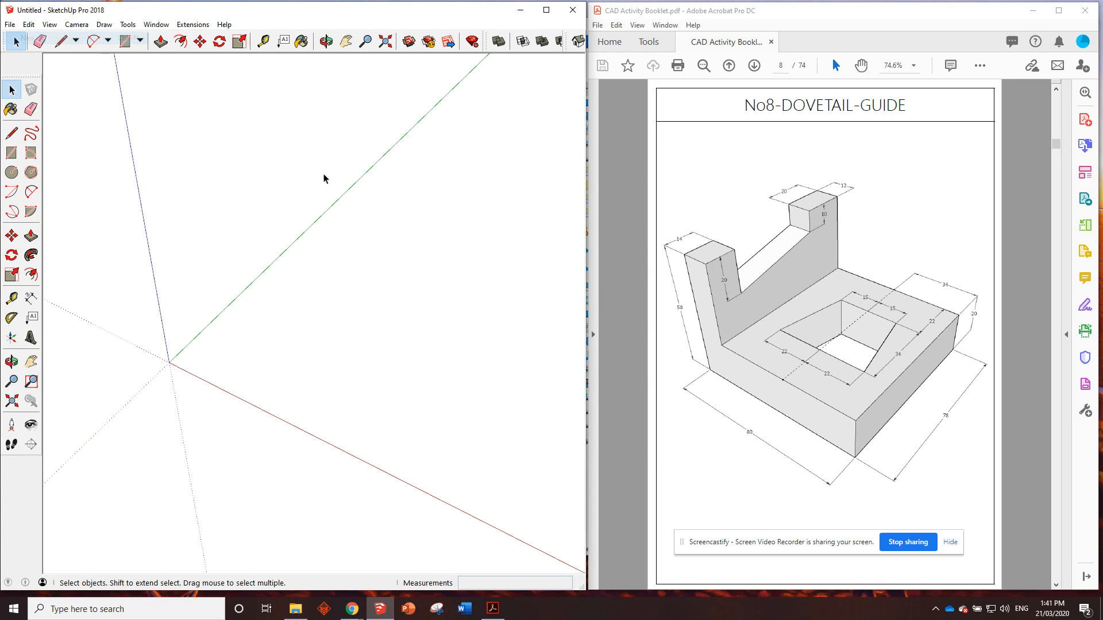
Advance the activity booklet to page 9, the No9-SCALED-BLOCK drawing.
left_click(755, 66)
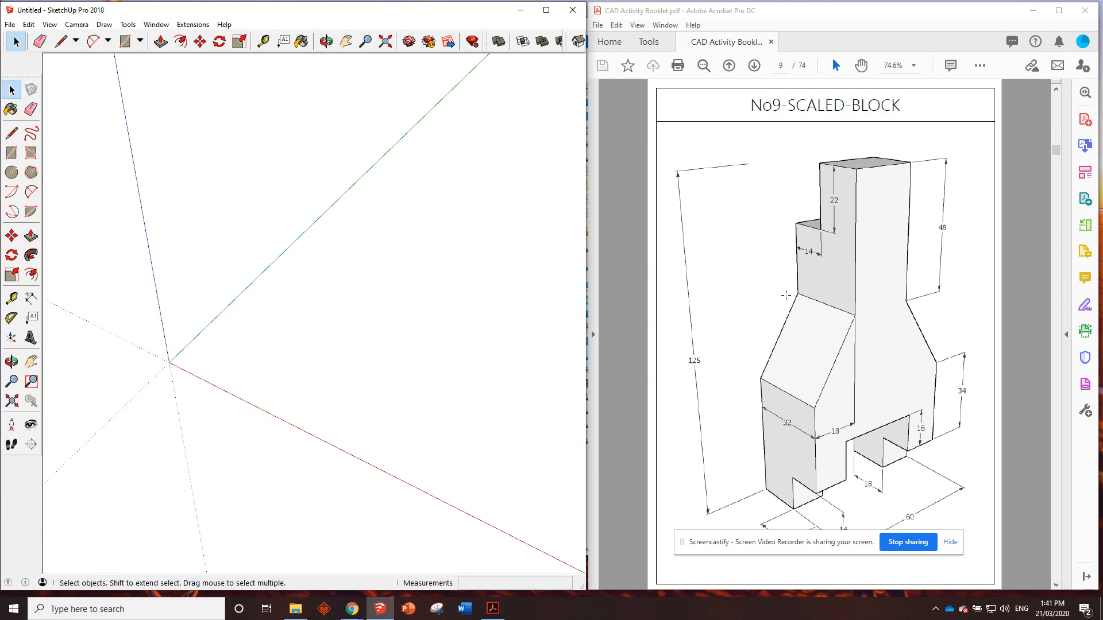
mouse_move(906, 412)
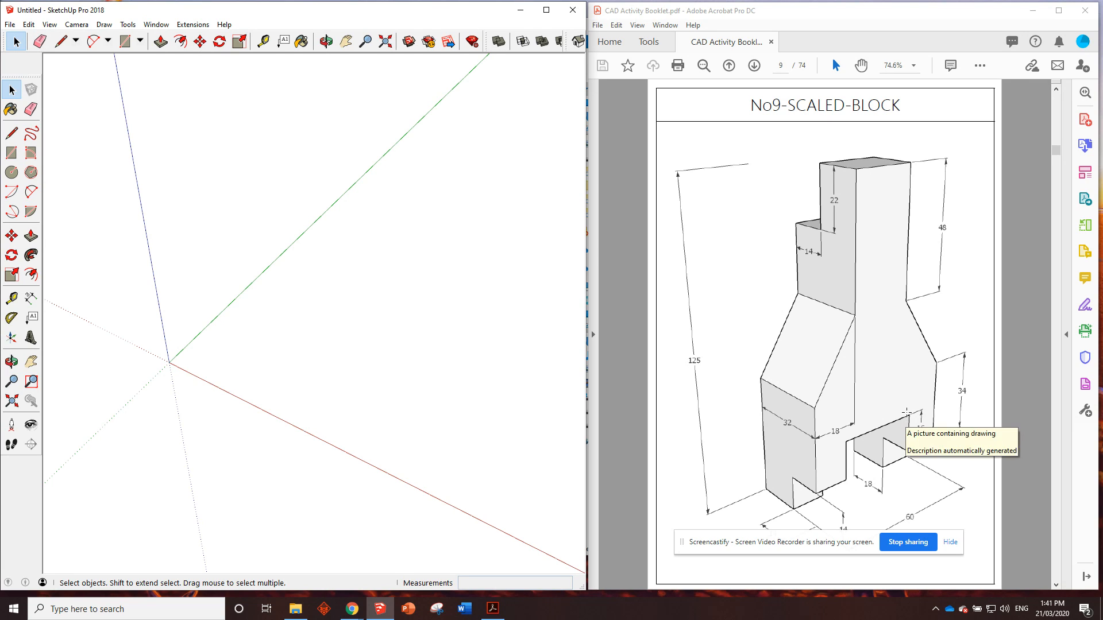
mouse_move(895, 396)
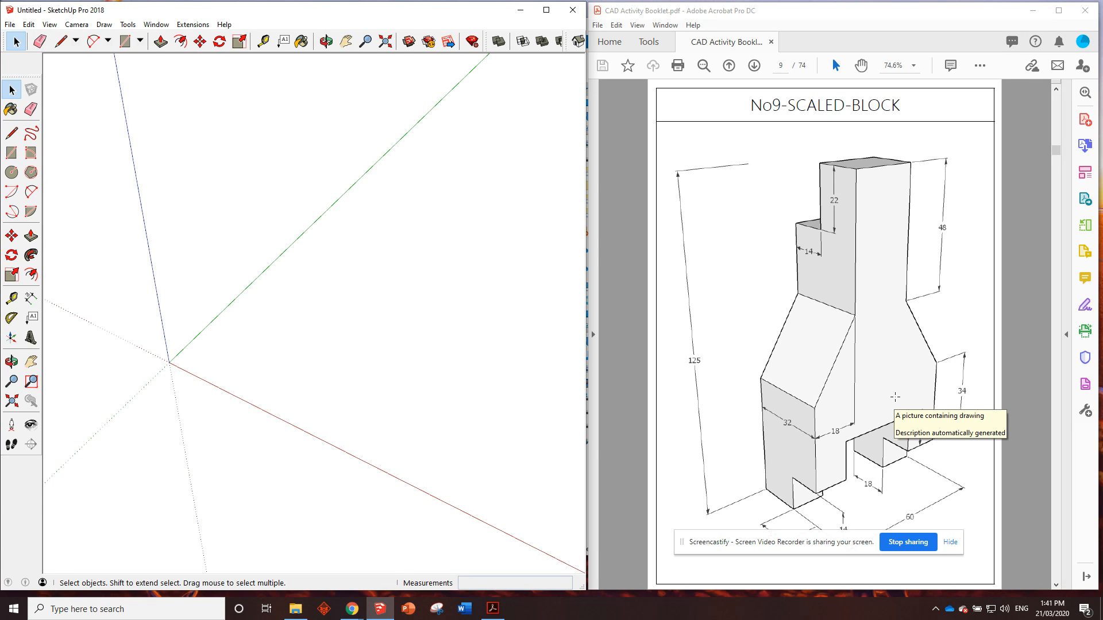